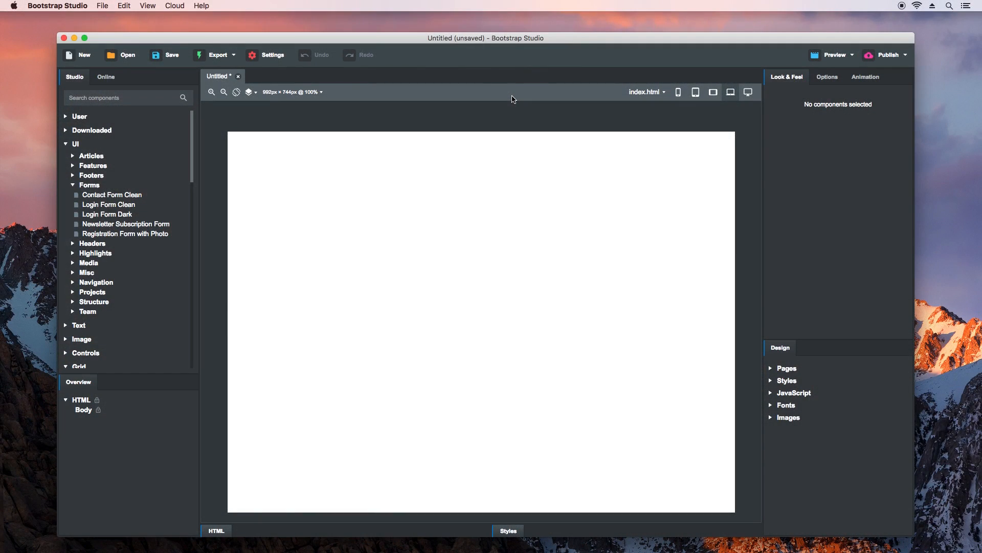
pyautogui.moveTo(129, 193)
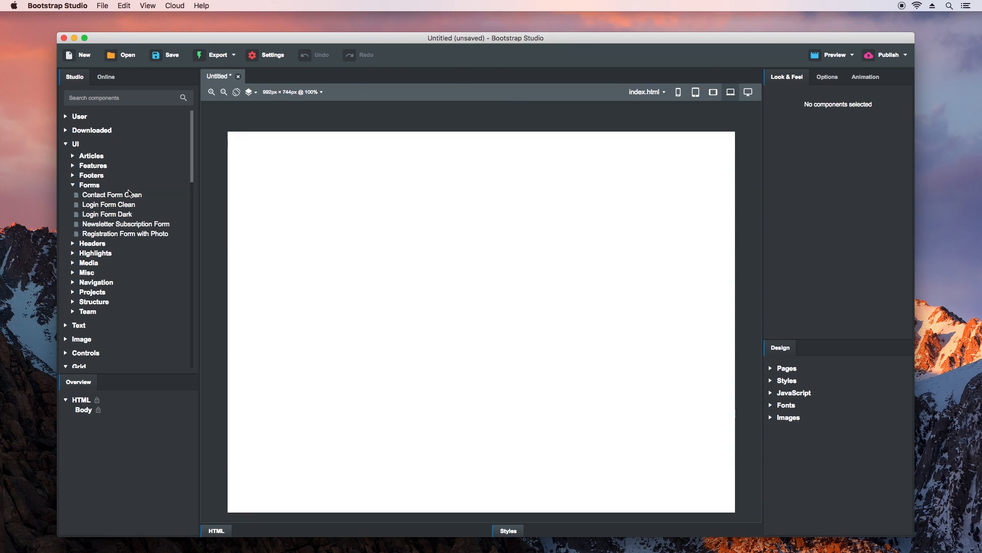
# - Add the Contact Form Clean block and enable Smart Form in the form's options
pyautogui.doubleClick(112, 194)
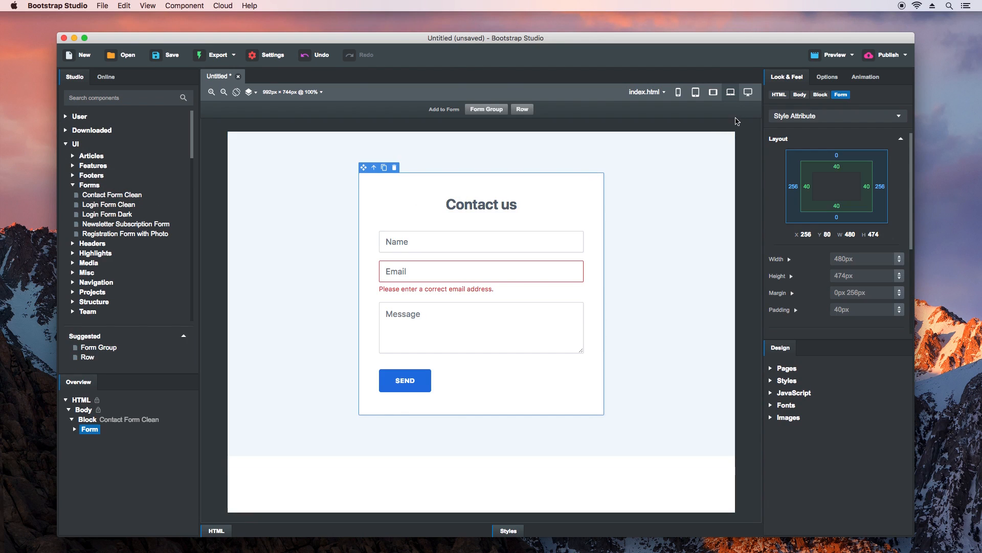
pyautogui.click(827, 77)
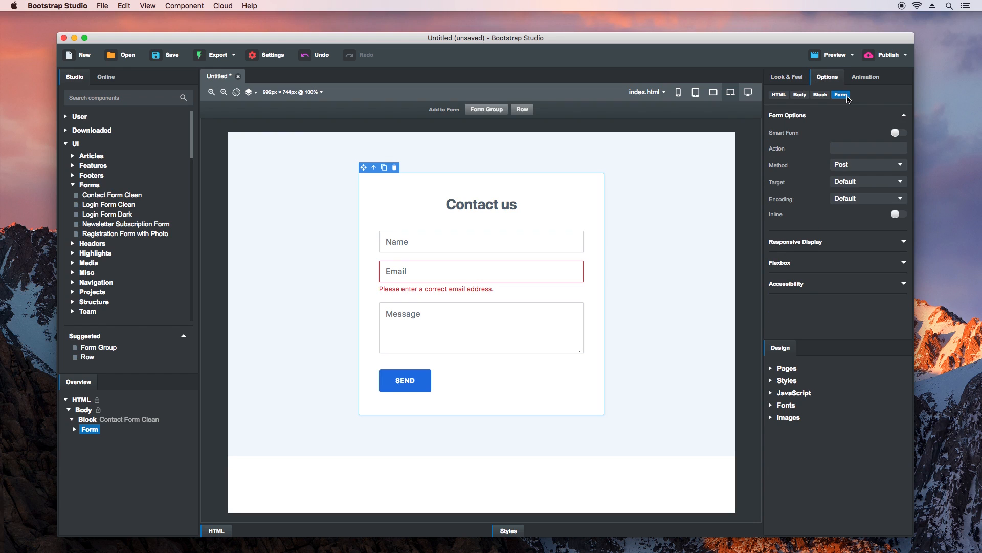
pyautogui.click(897, 132)
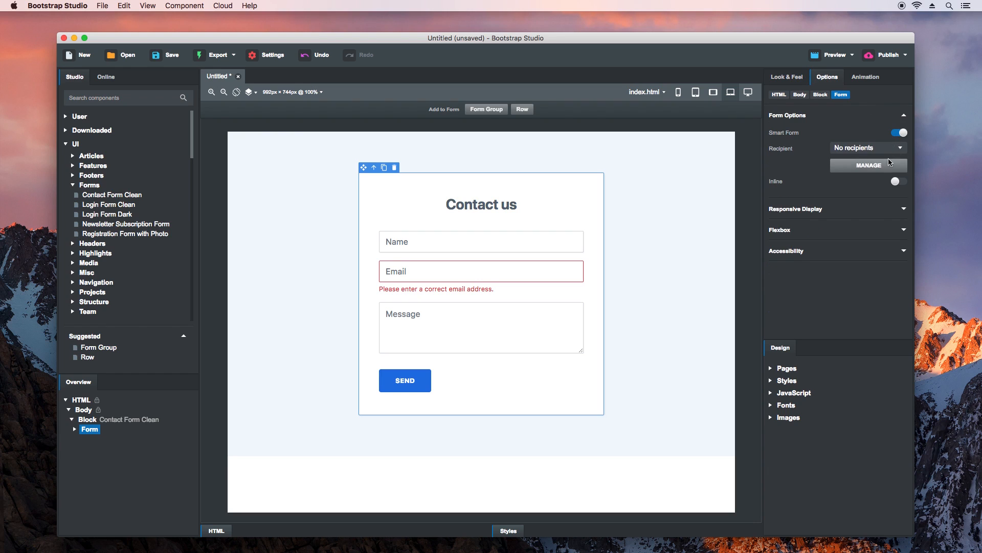
pyautogui.moveTo(886, 167)
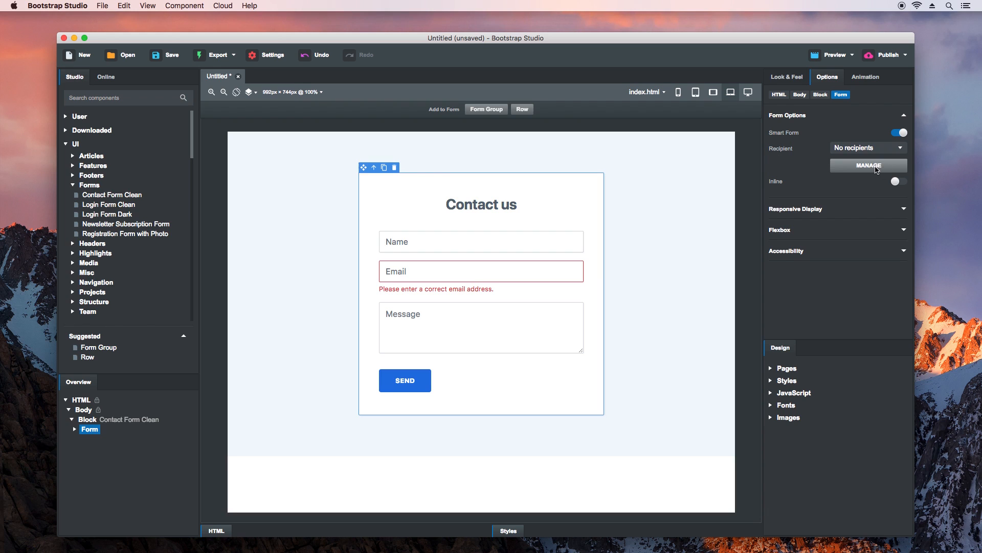
pyautogui.click(869, 164)
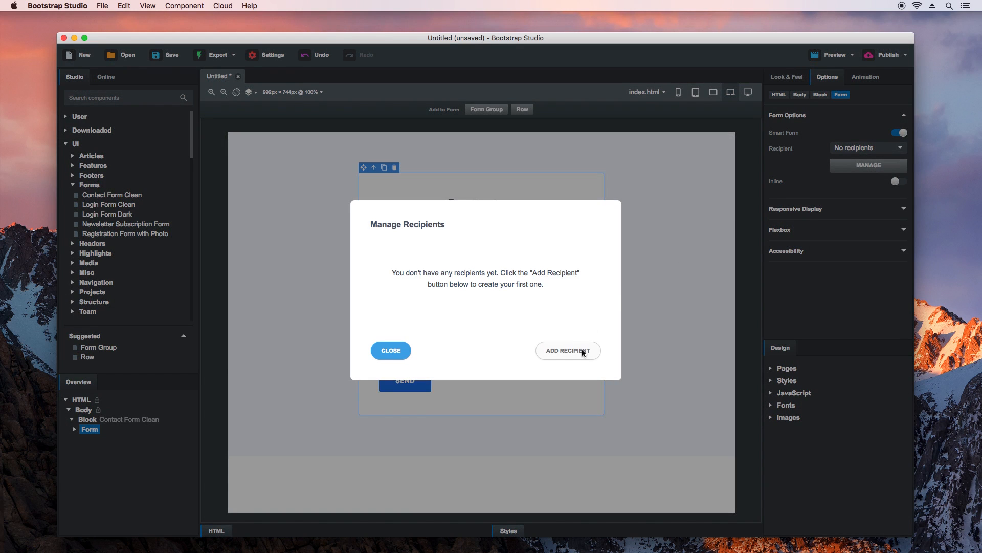
pyautogui.click(568, 350)
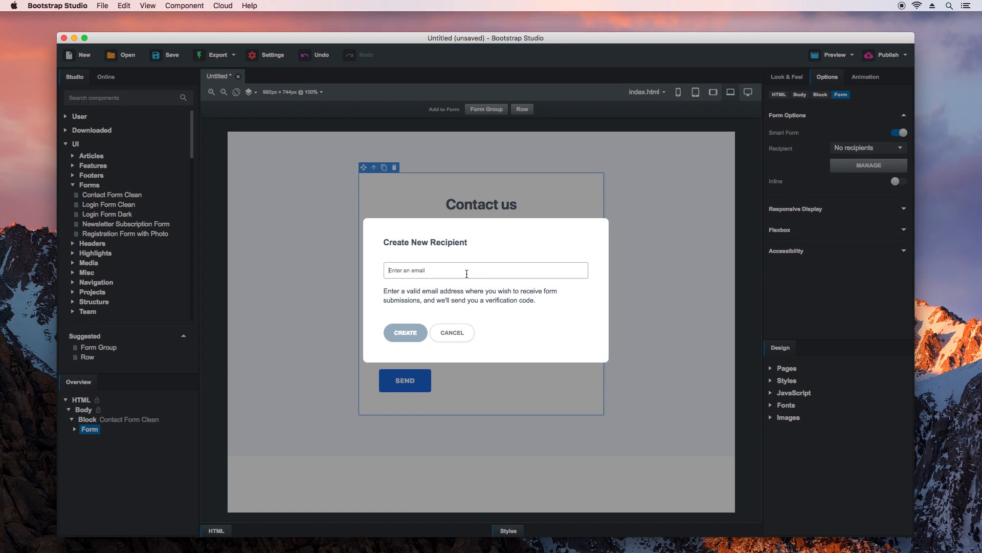
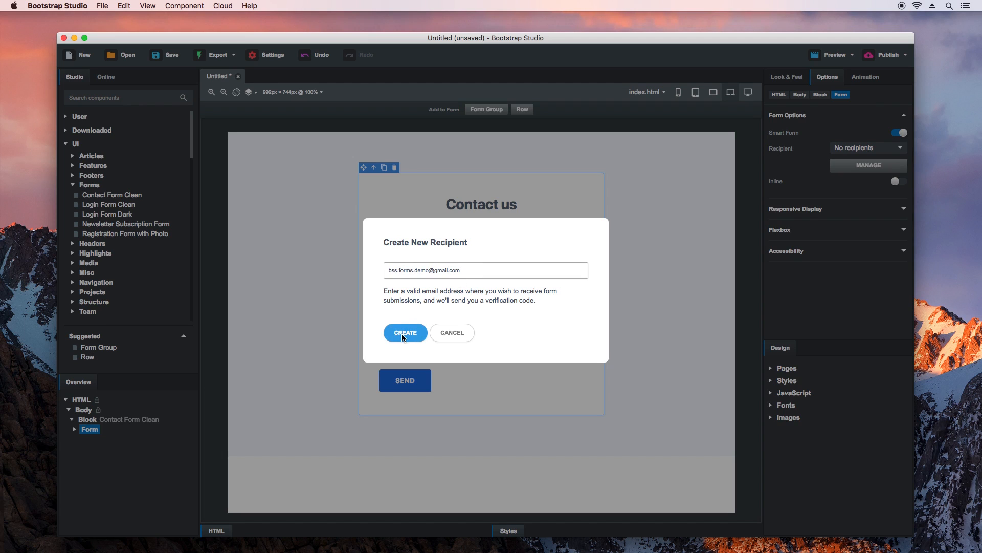
pyautogui.click(405, 332)
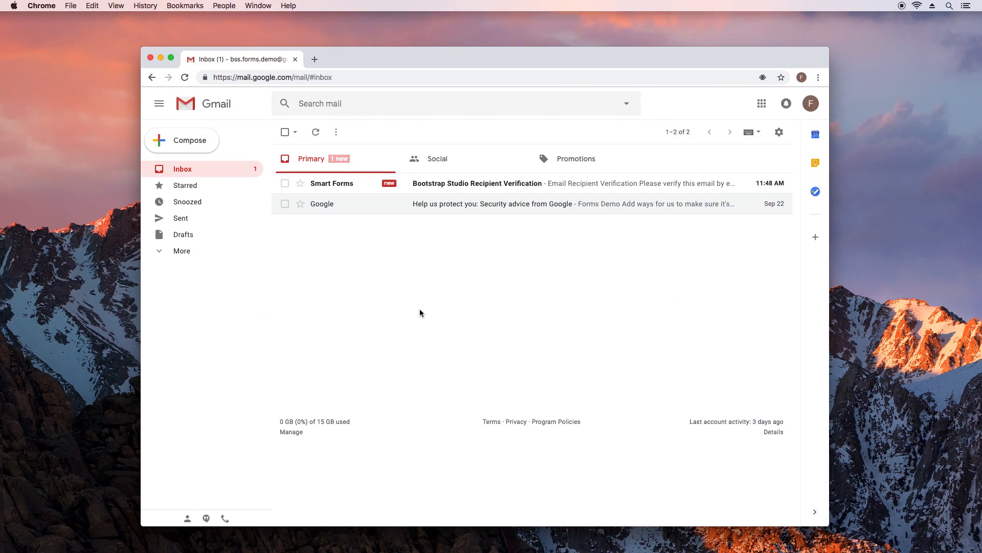
pyautogui.click(476, 183)
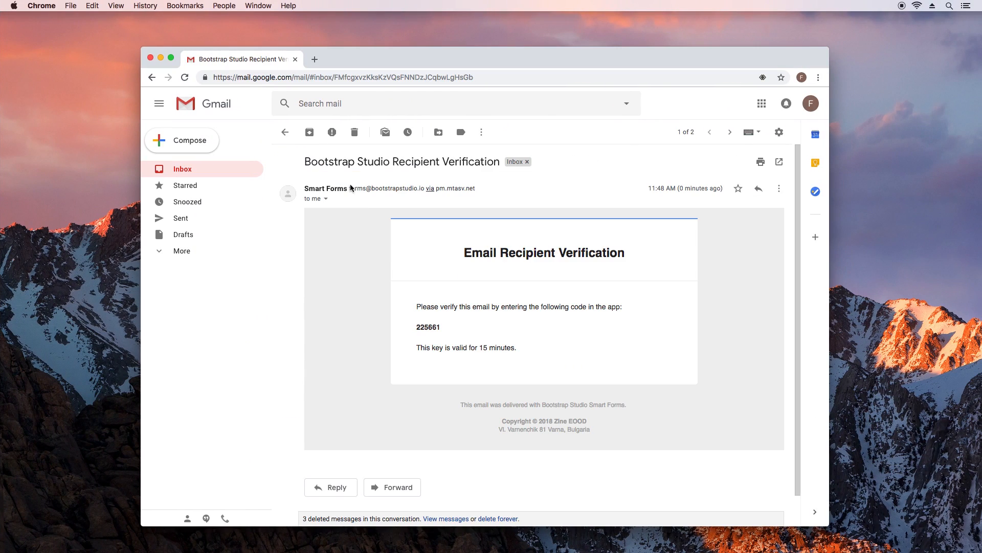
pyautogui.doubleClick(427, 327)
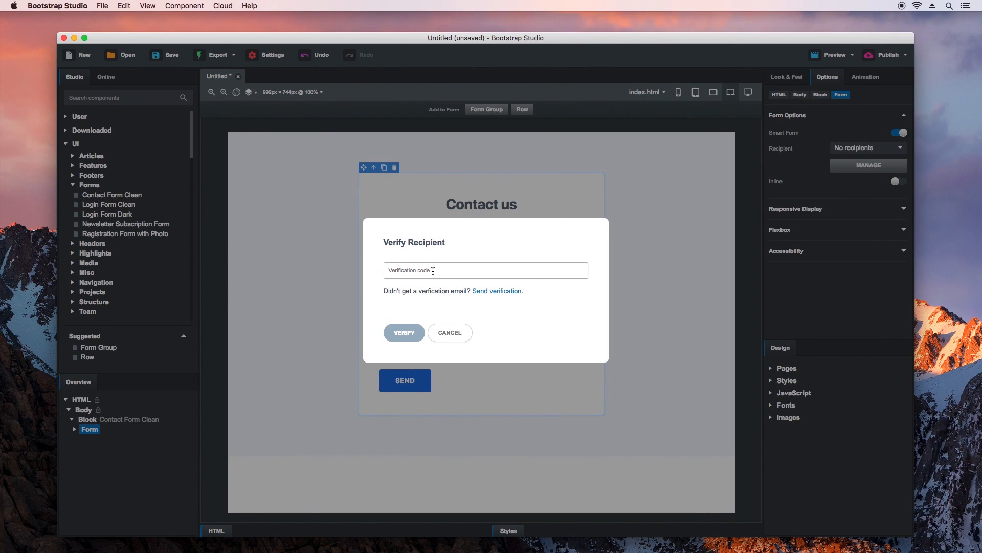
# - Verify the recipient with the code and choose the verified address as the form's recipient
pyautogui.click(404, 333)
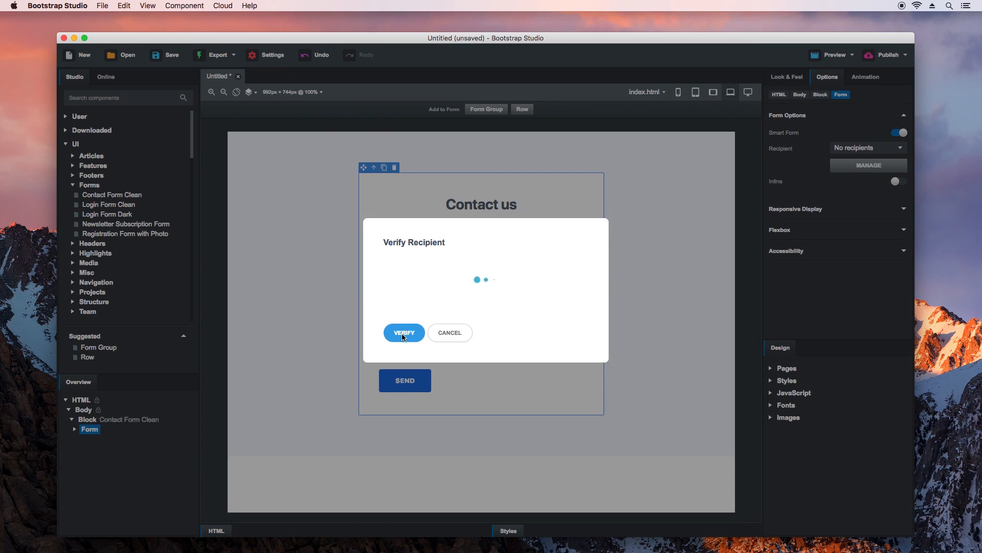
pyautogui.click(404, 331)
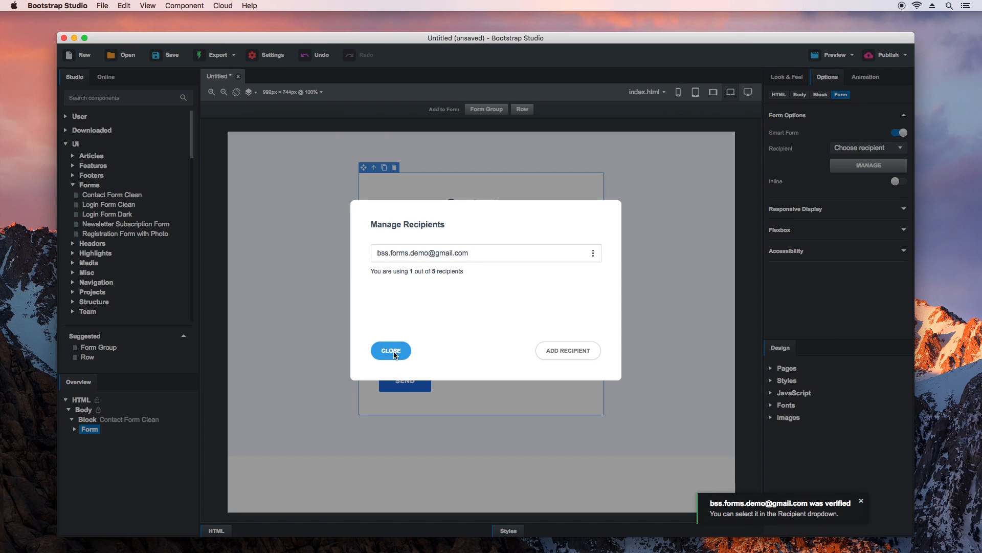
pyautogui.click(389, 350)
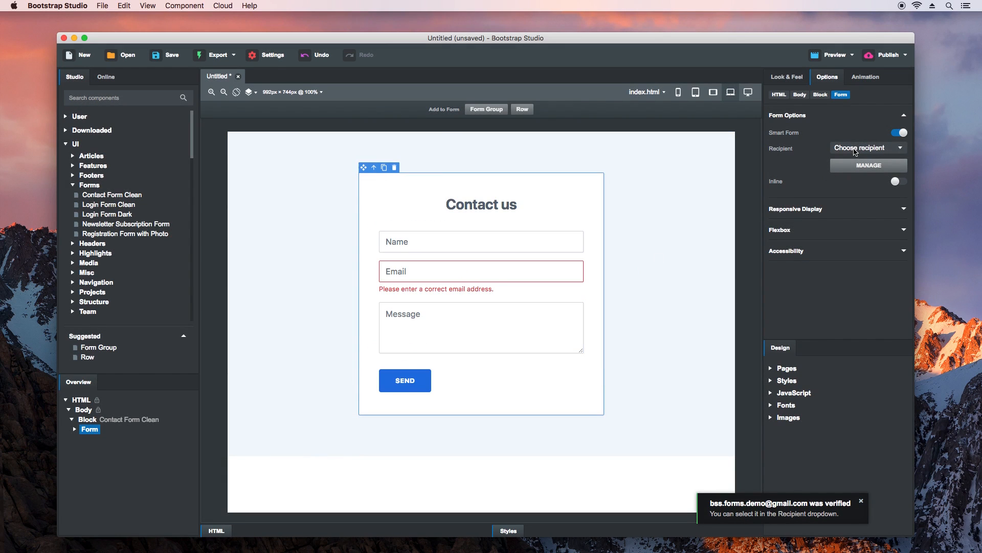
pyautogui.click(867, 148)
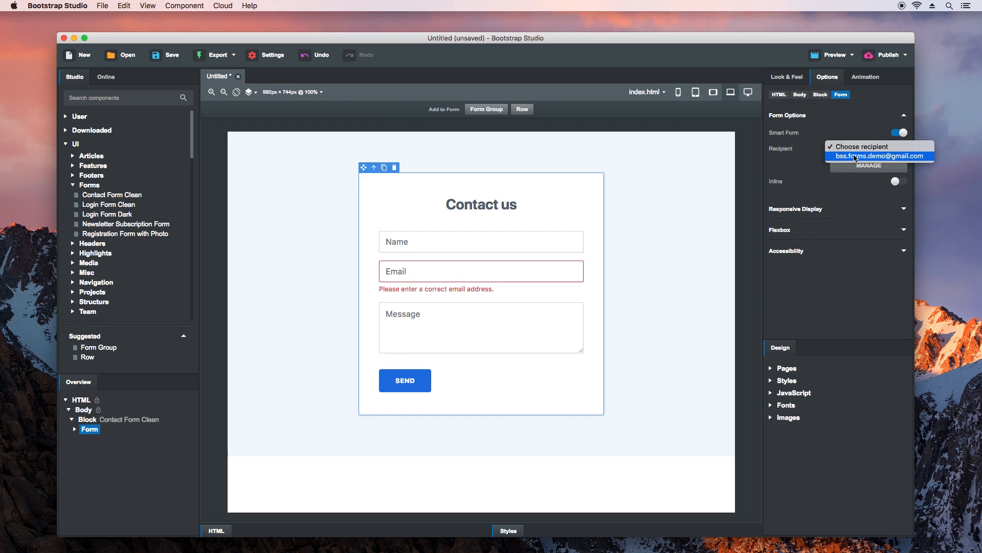
pyautogui.click(880, 155)
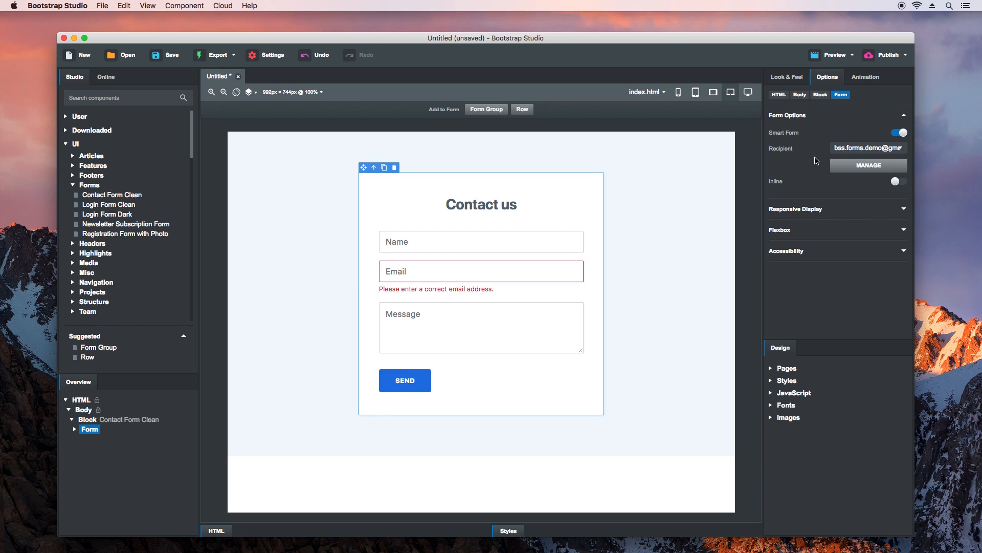
# - Enable live preview in Settings and open the form at 127.0.0.1 in the browser
pyautogui.click(165, 54)
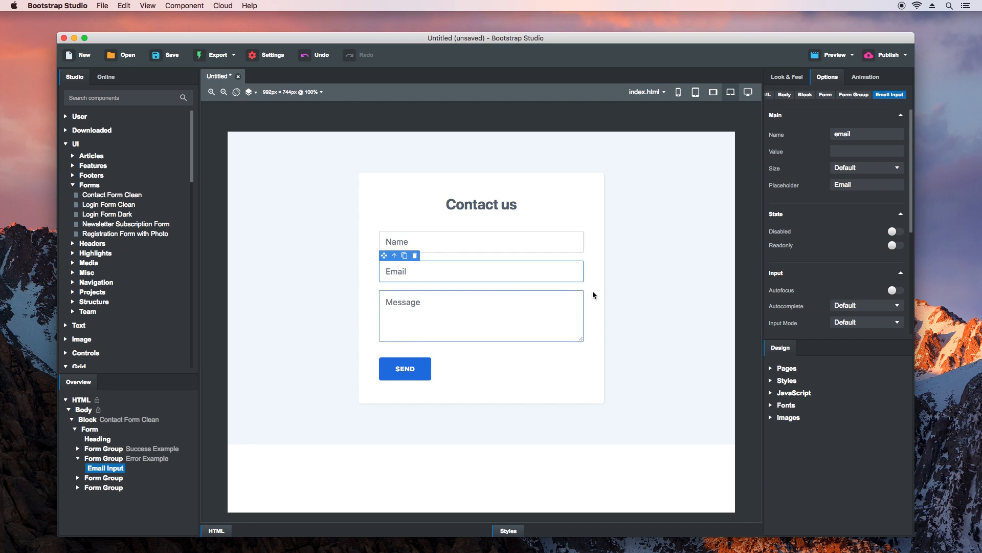
pyautogui.click(266, 55)
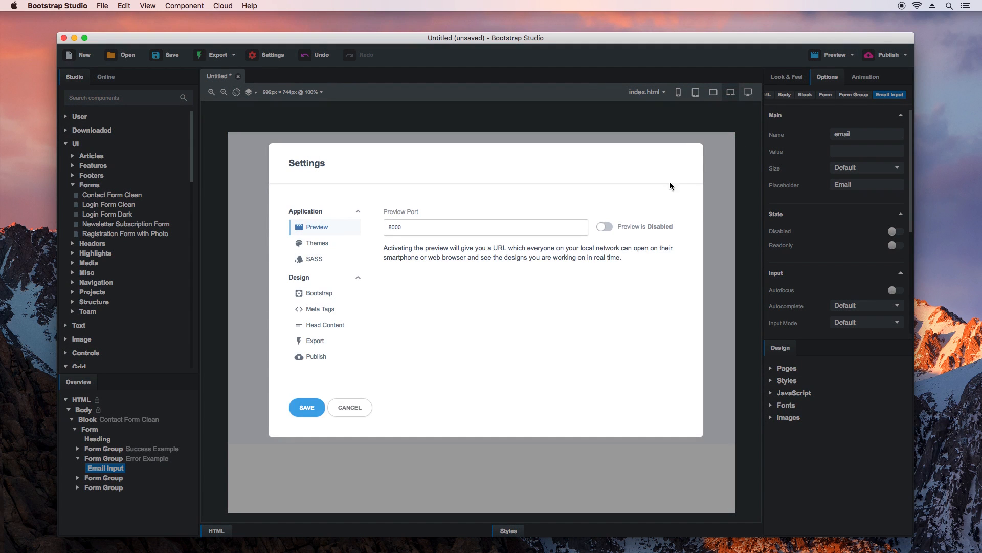
pyautogui.click(604, 226)
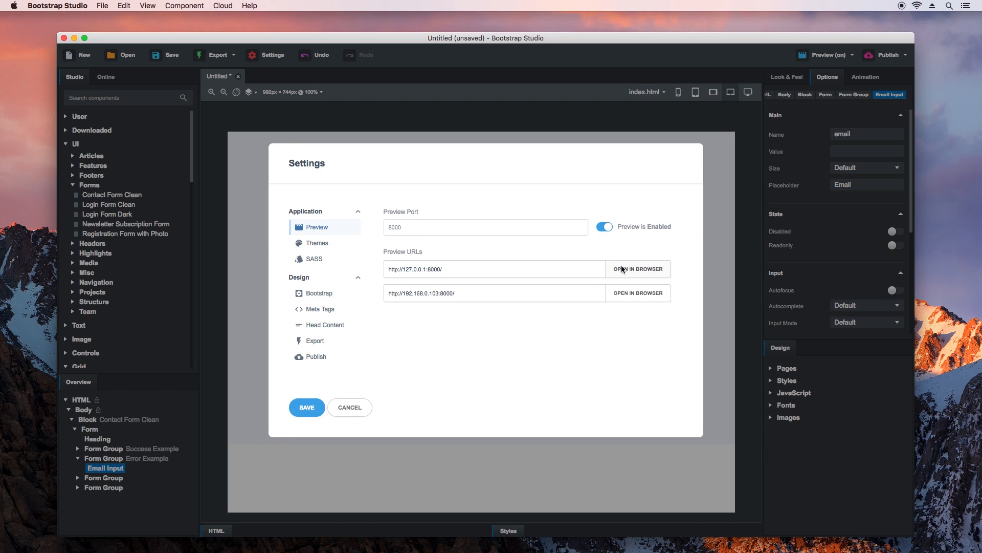
pyautogui.click(638, 269)
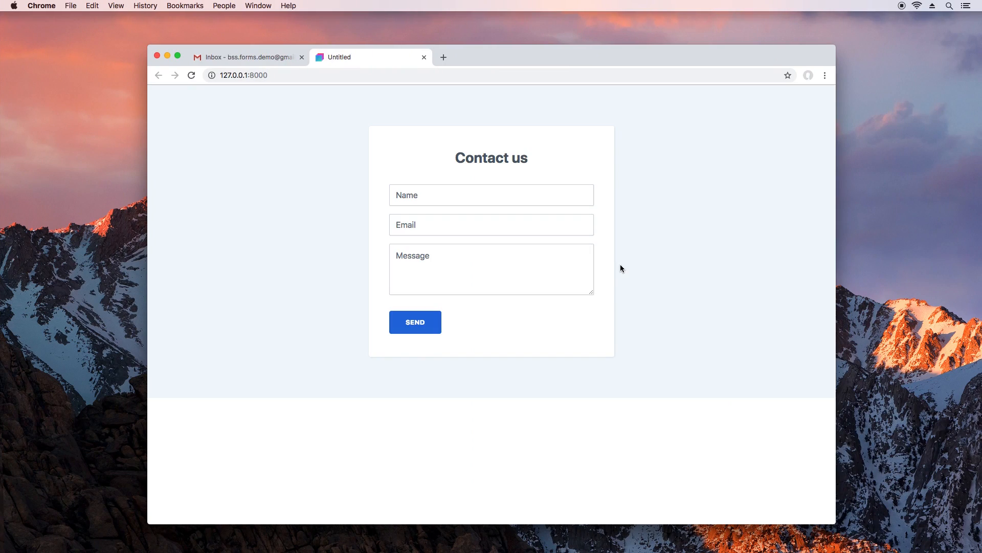
# - Send the previewed form and tick the I'm not a robot reCAPTCHA
pyautogui.click(414, 321)
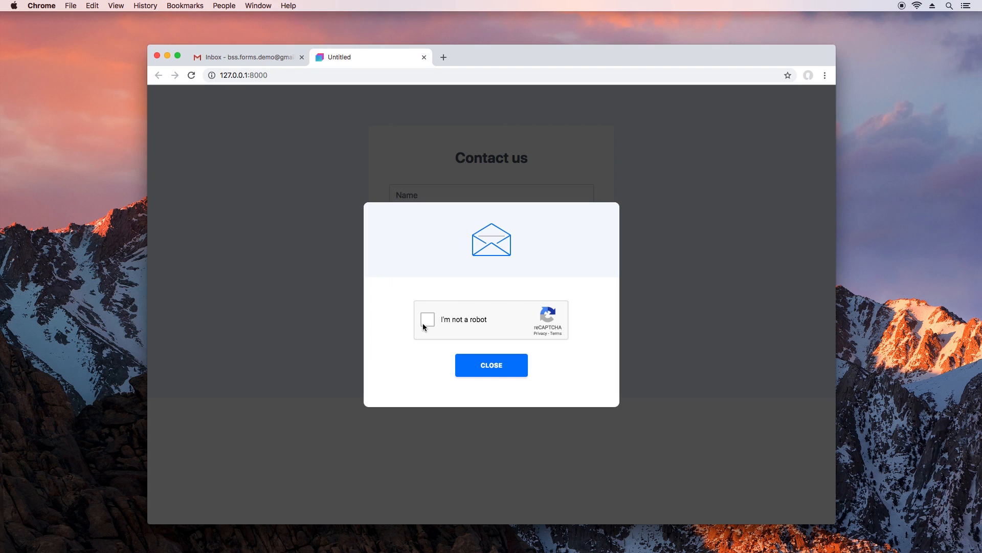
pyautogui.click(427, 319)
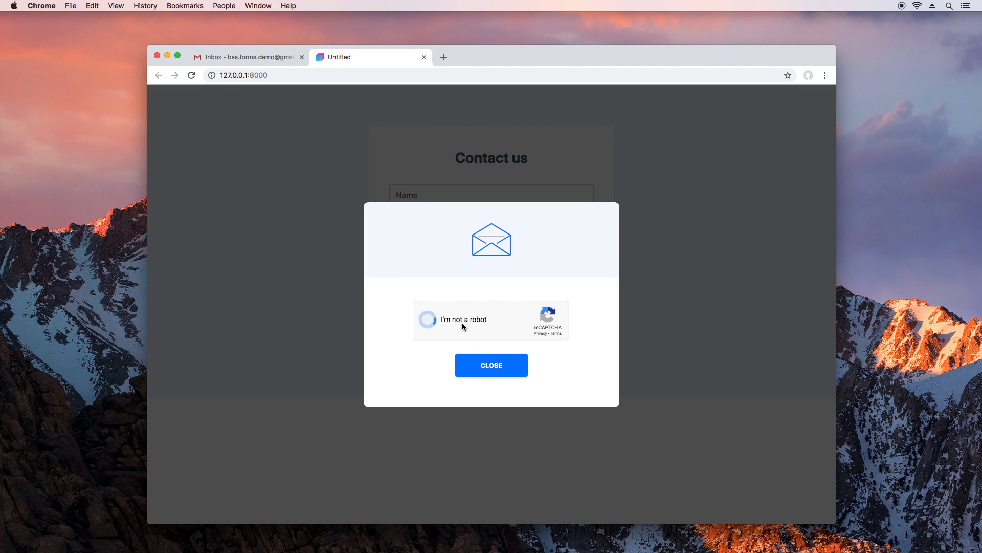
pyautogui.click(427, 320)
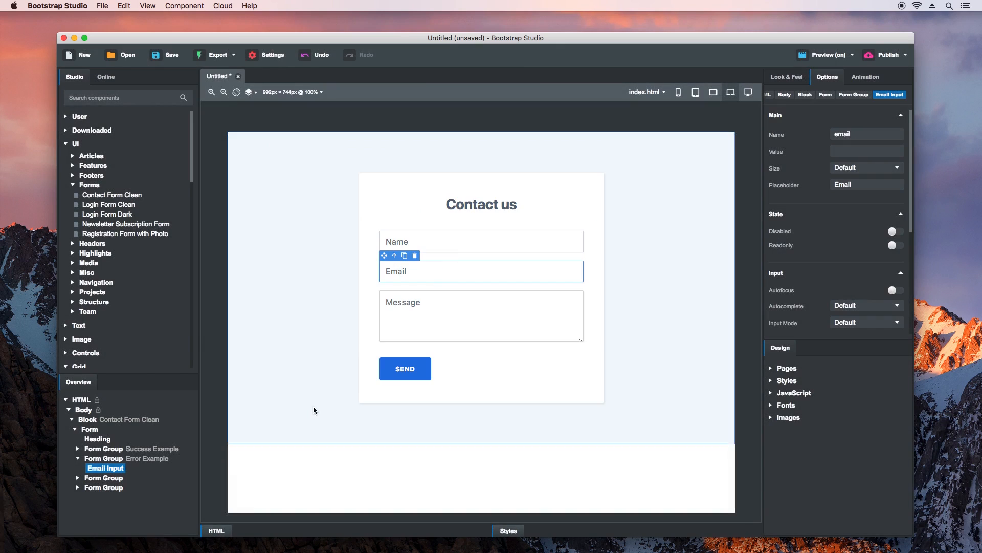
# - Make the Name and Email fields required
pyautogui.click(481, 242)
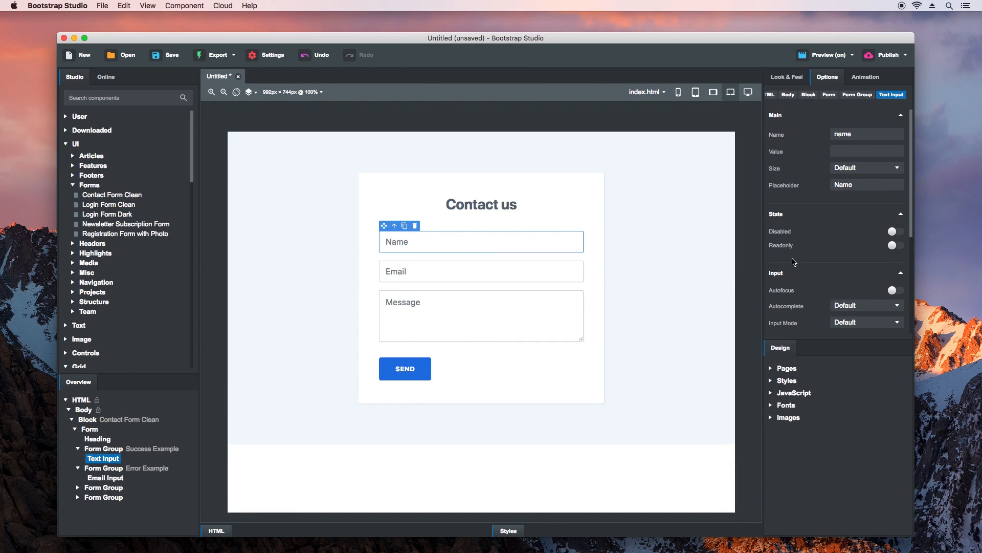
pyautogui.scroll(-3)
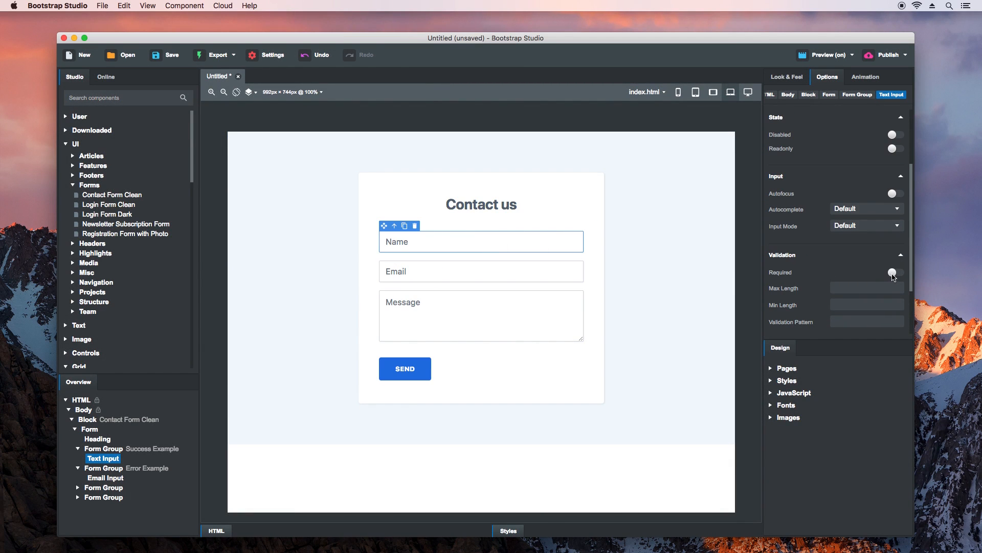
pyautogui.click(893, 272)
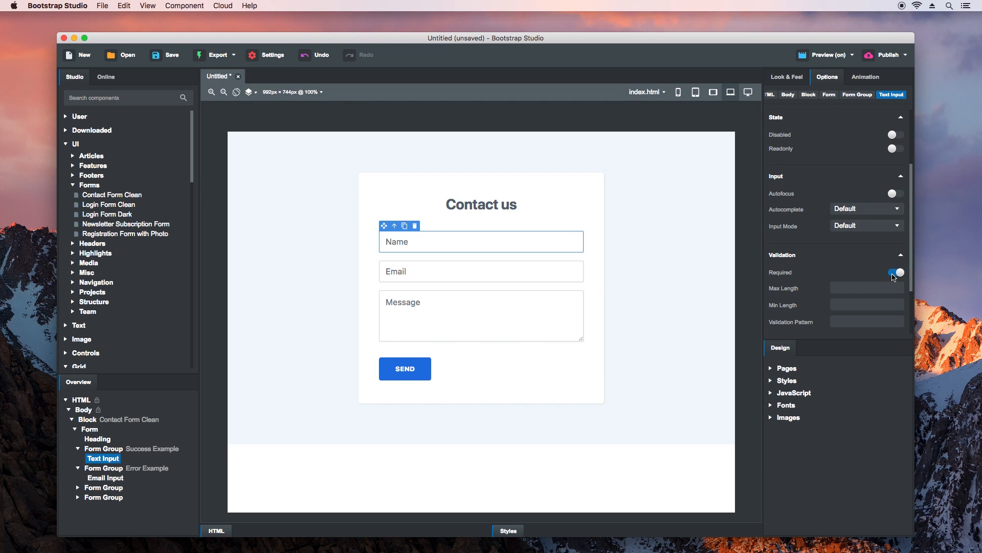
pyautogui.click(894, 272)
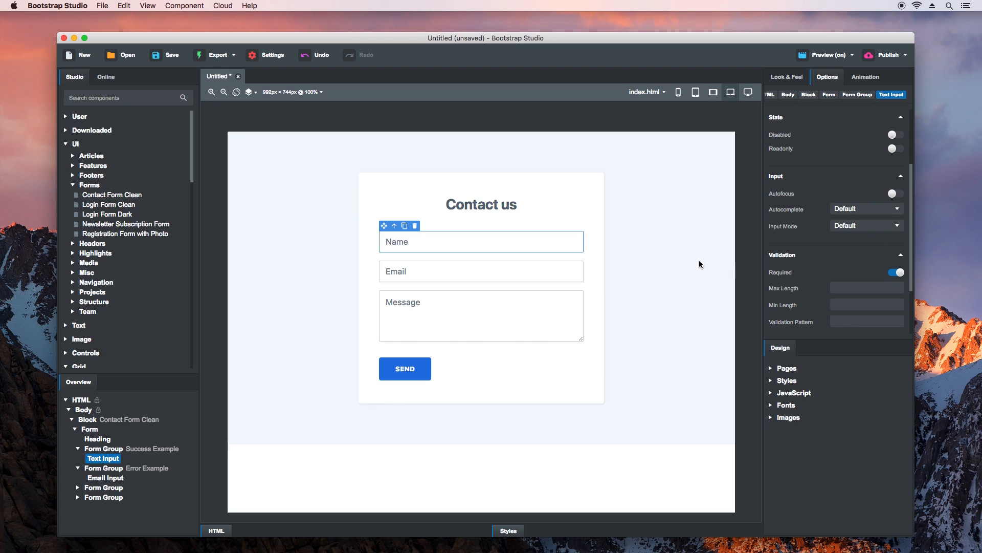
pyautogui.click(481, 270)
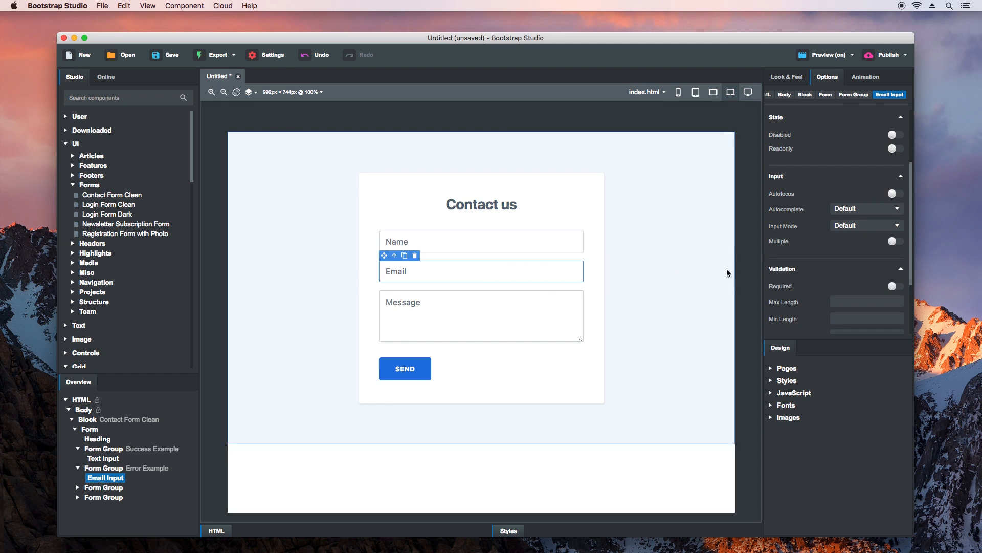
pyautogui.click(896, 286)
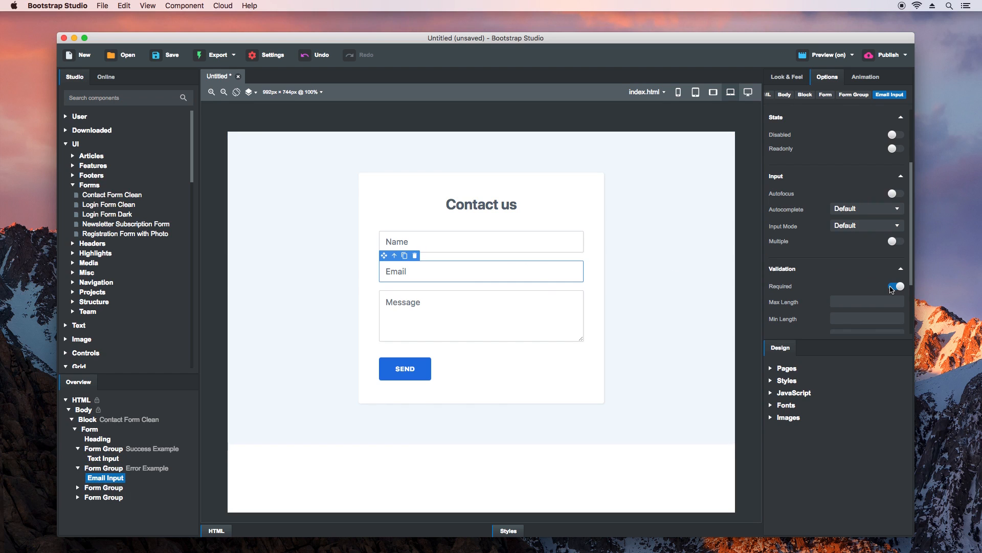
# - Make the Message textarea required with Min Length 10
pyautogui.click(480, 316)
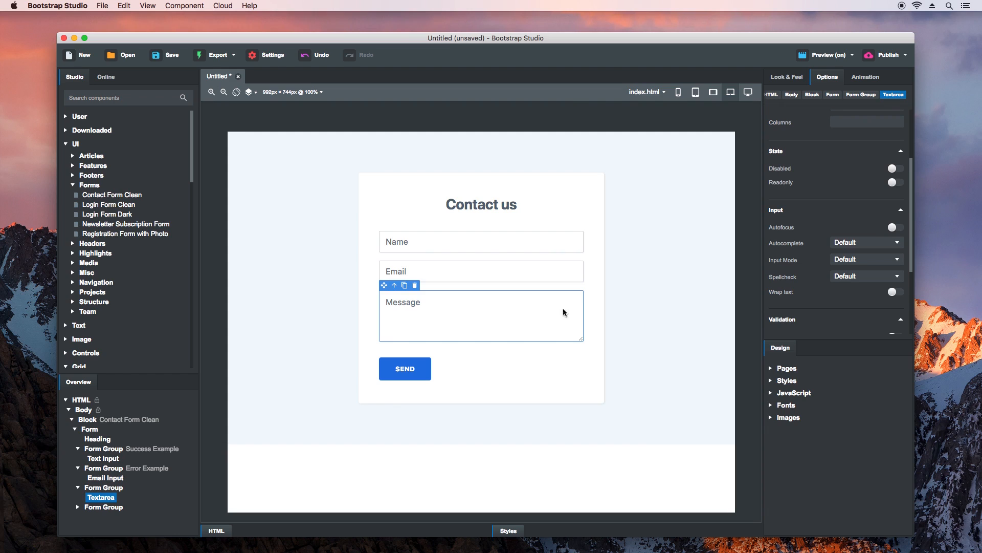
pyautogui.scroll(-3)
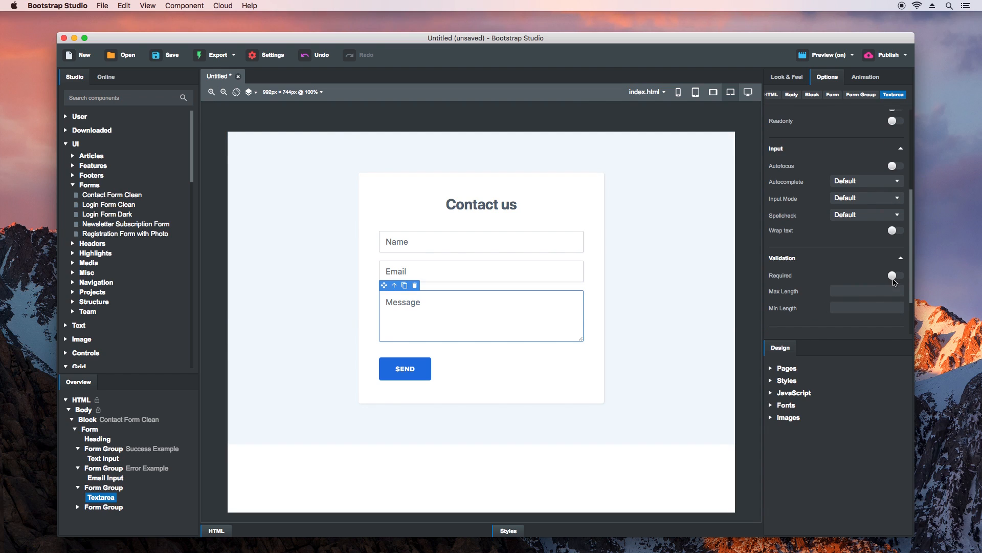
pyautogui.click(895, 275)
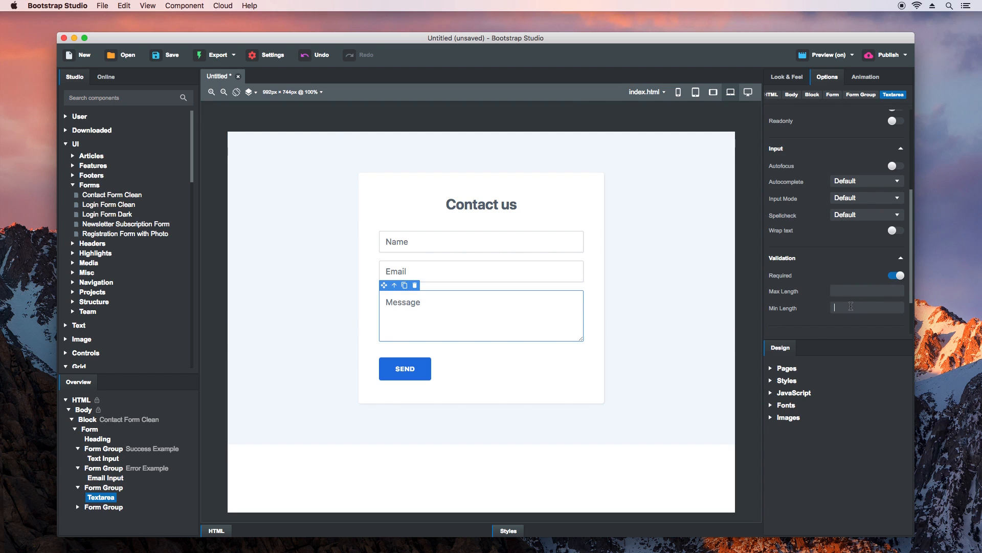
pyautogui.write('10')
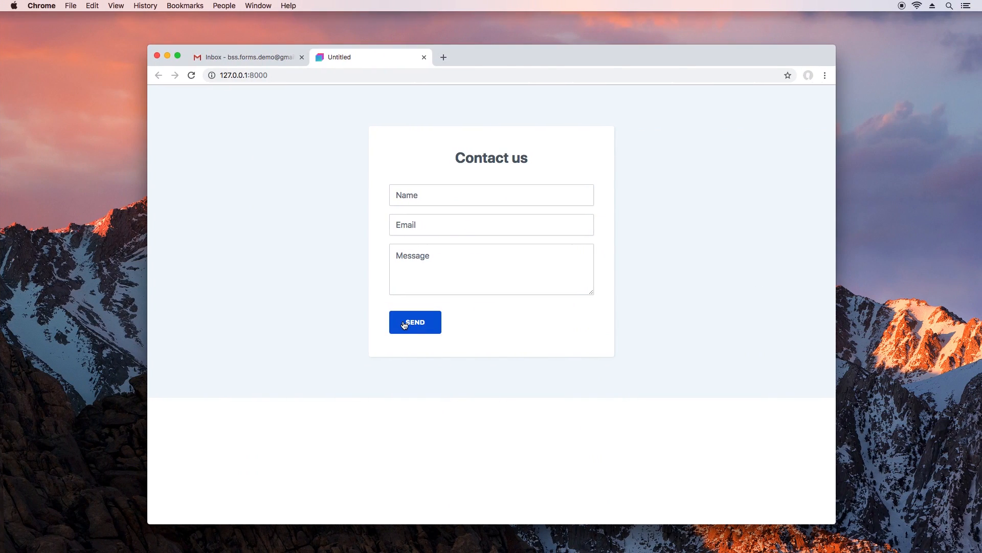
# - Try sending the empty form, then fill in a name, email and message
pyautogui.click(415, 322)
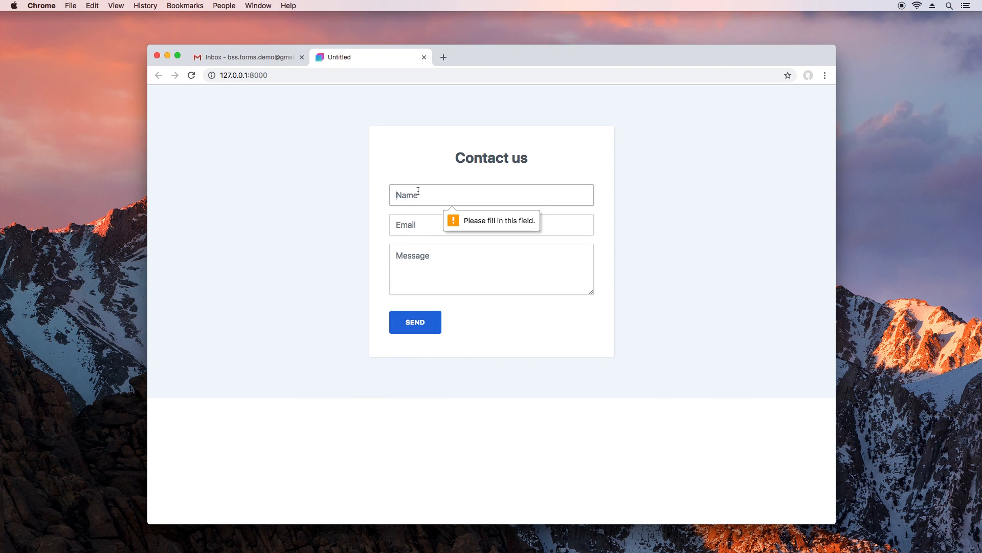
pyautogui.write('Some Name')
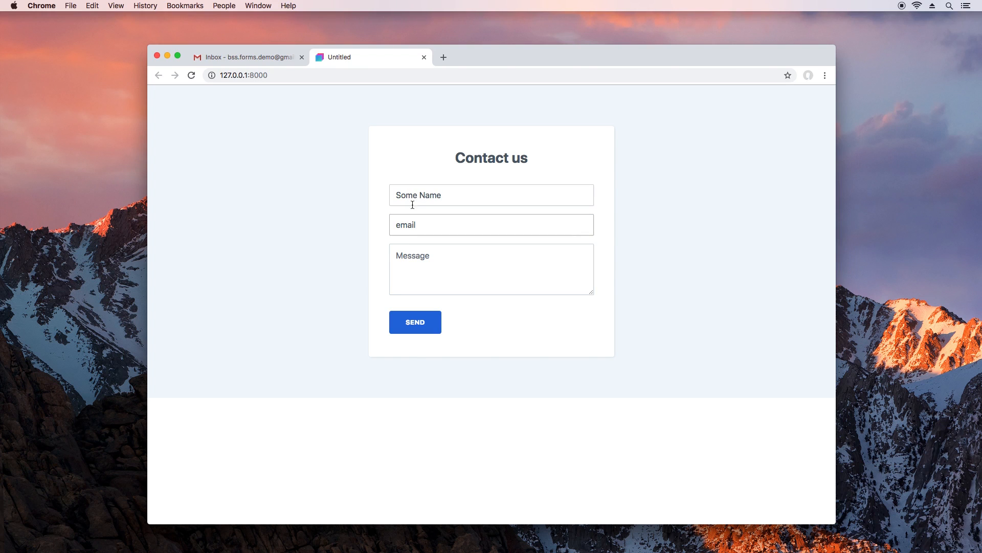
pyautogui.click(415, 321)
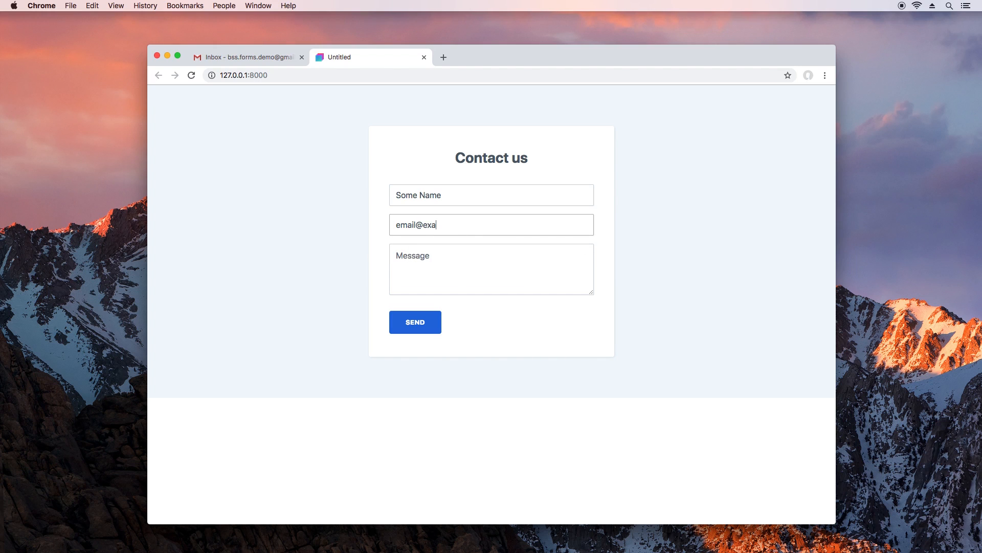
pyautogui.write('mple.com')
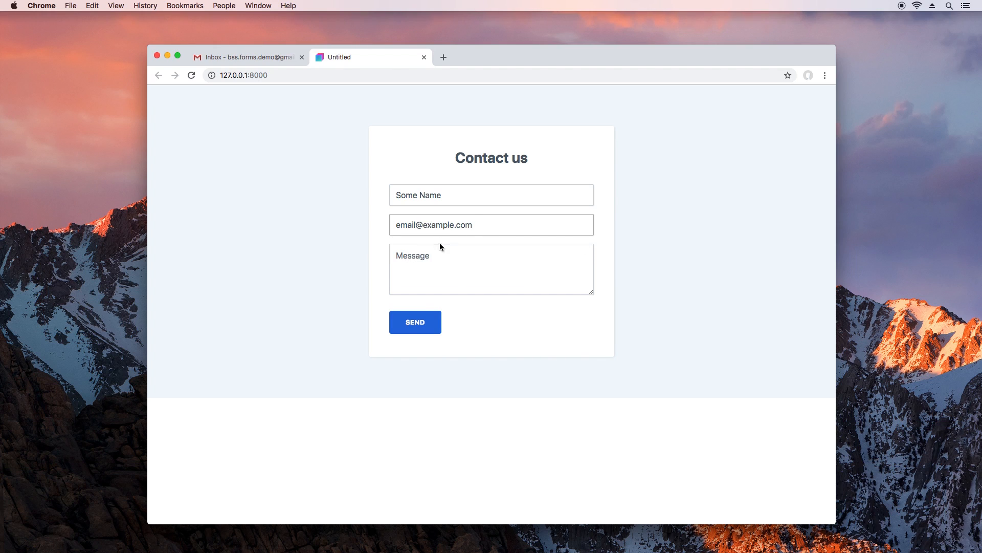
pyautogui.write('This is a message.')
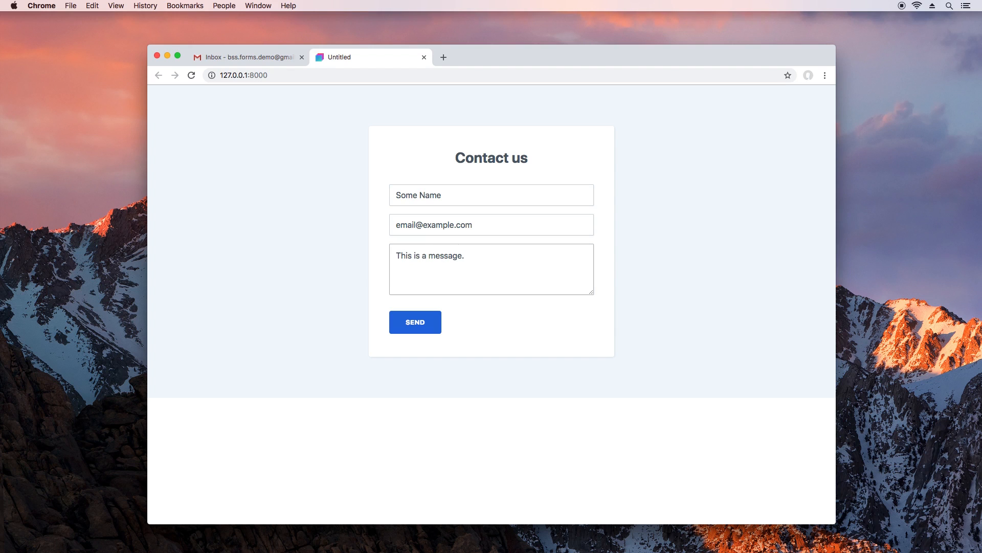
# - Send the filled form, pass reCAPTCHA and close the delivery confirmation
pyautogui.click(414, 321)
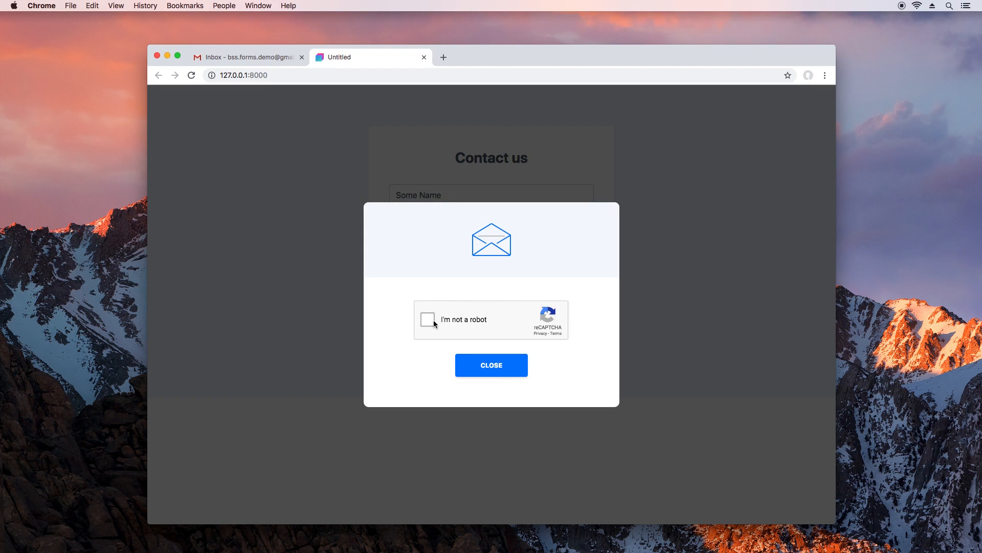
pyautogui.click(427, 319)
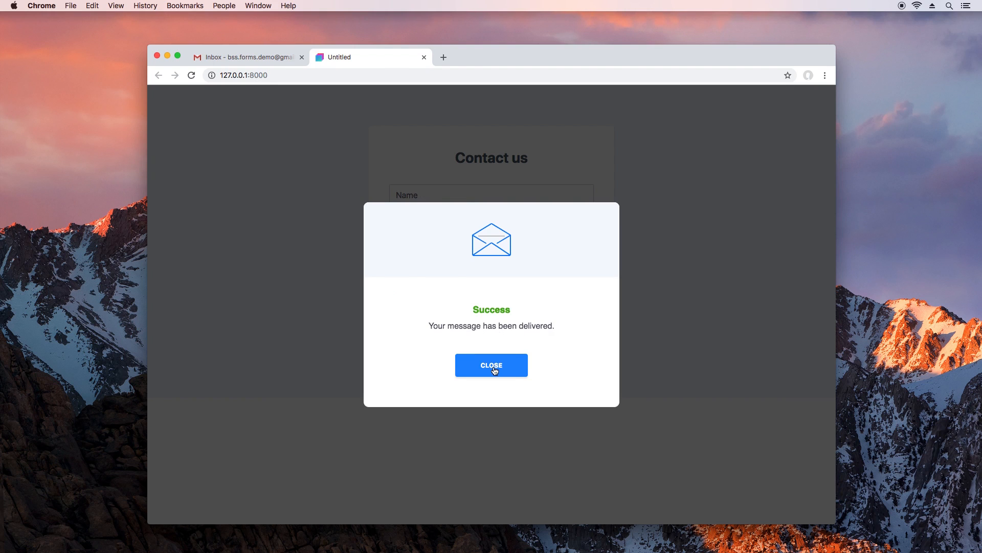
pyautogui.click(244, 57)
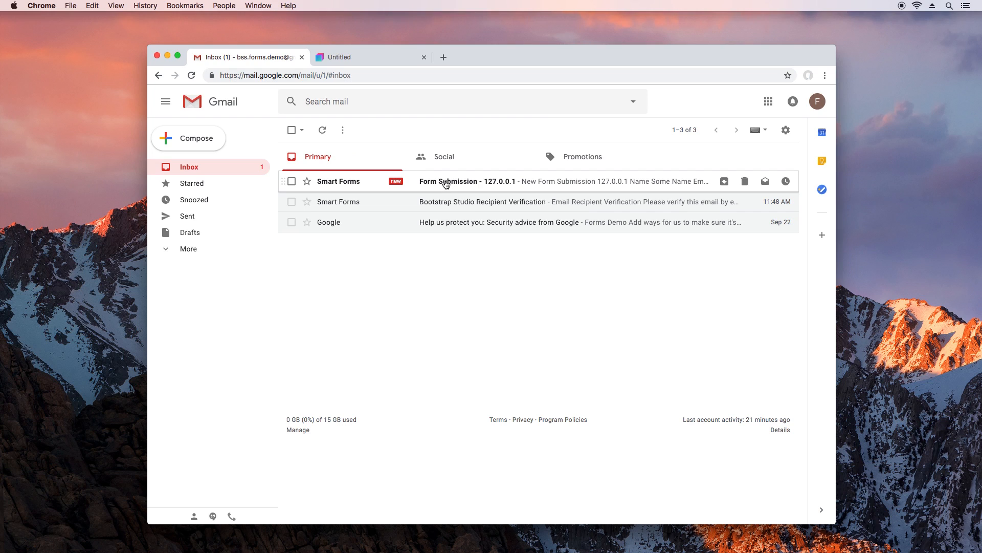
# - Open the 'Form Submission - 127.0.0.1' email from Smart Forms
pyautogui.click(468, 181)
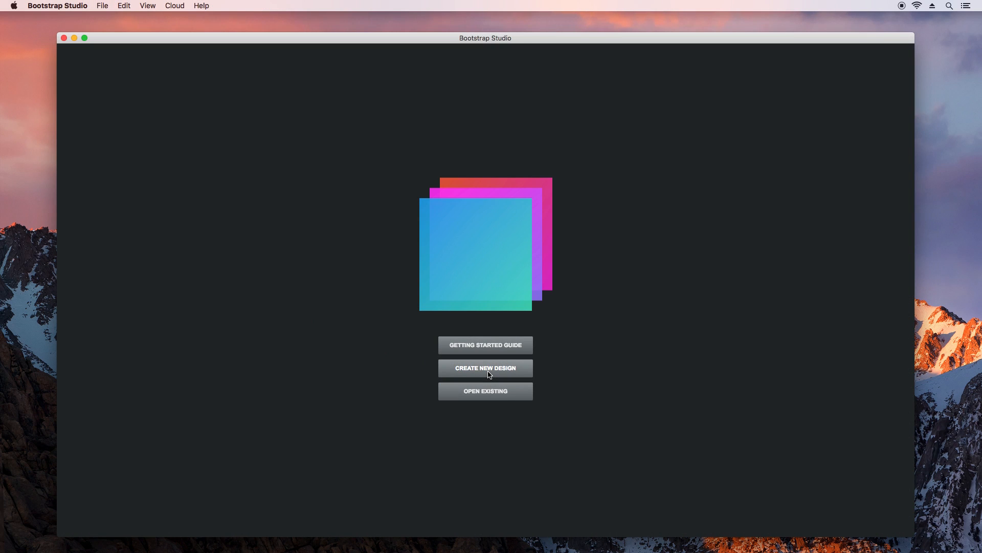
# - Create a new design from the Material Portfolio template and switch to hire-me.html
pyautogui.click(485, 367)
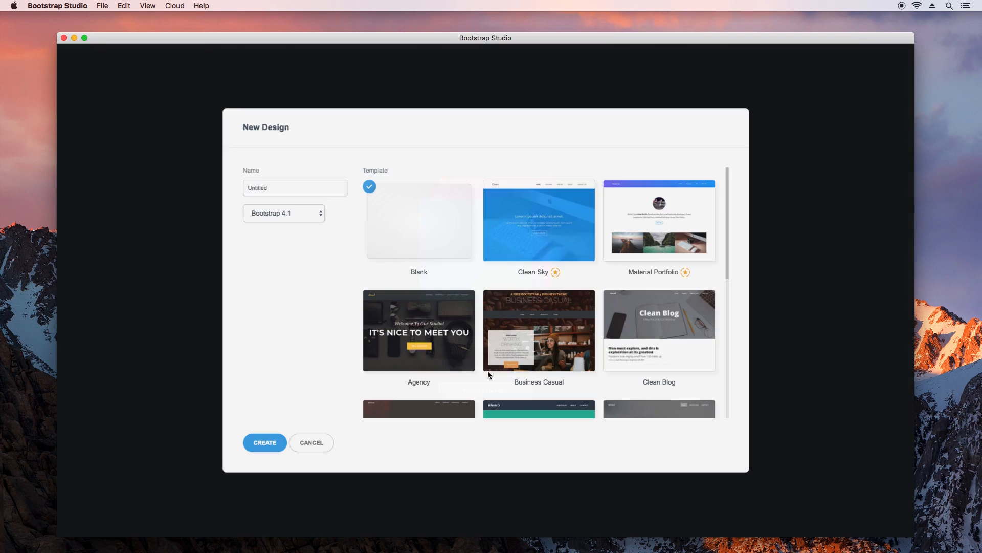
pyautogui.click(657, 221)
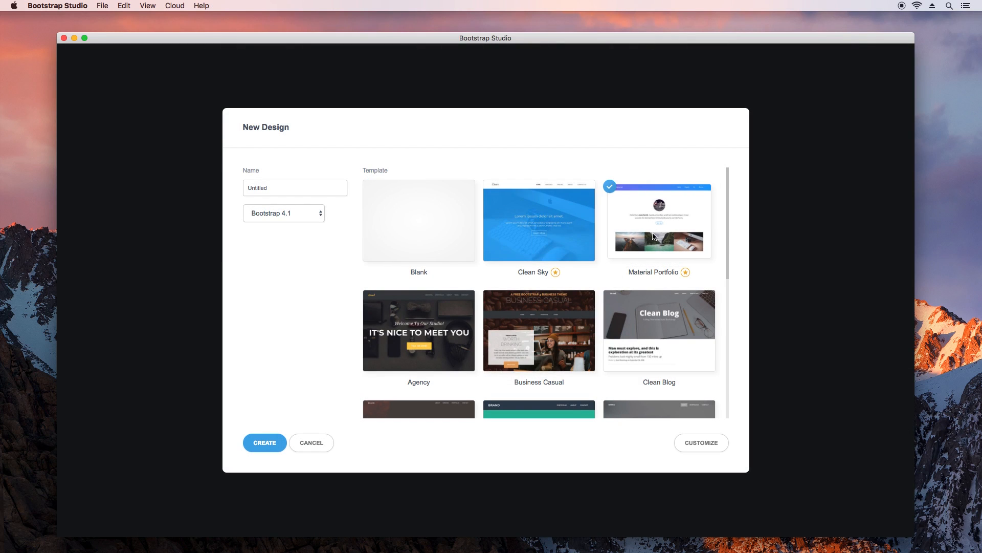
pyautogui.click(311, 442)
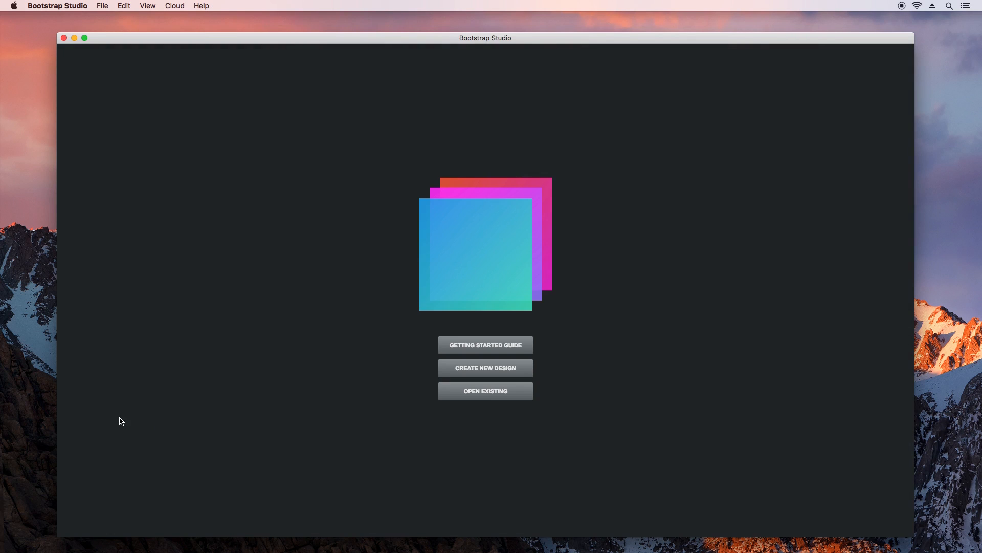
pyautogui.click(485, 368)
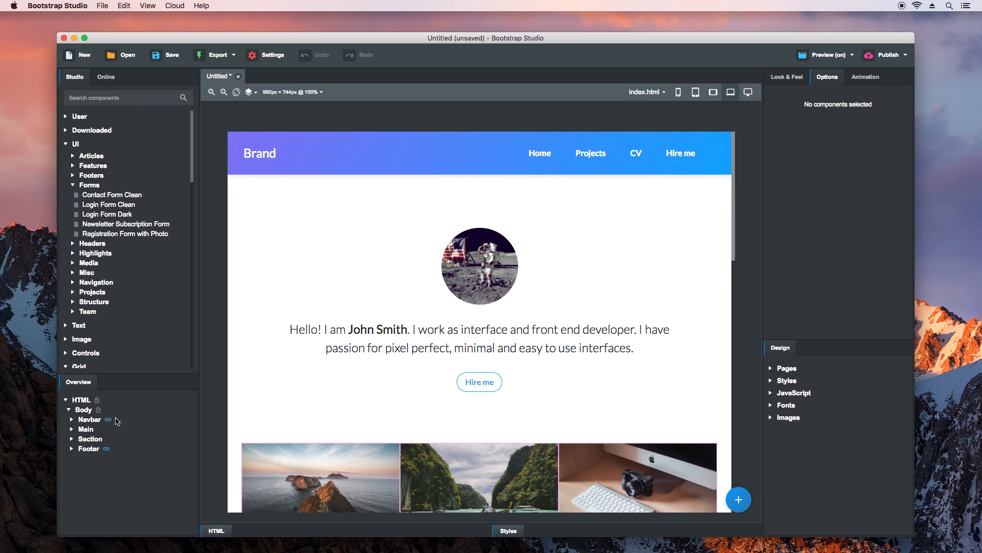
pyautogui.click(646, 91)
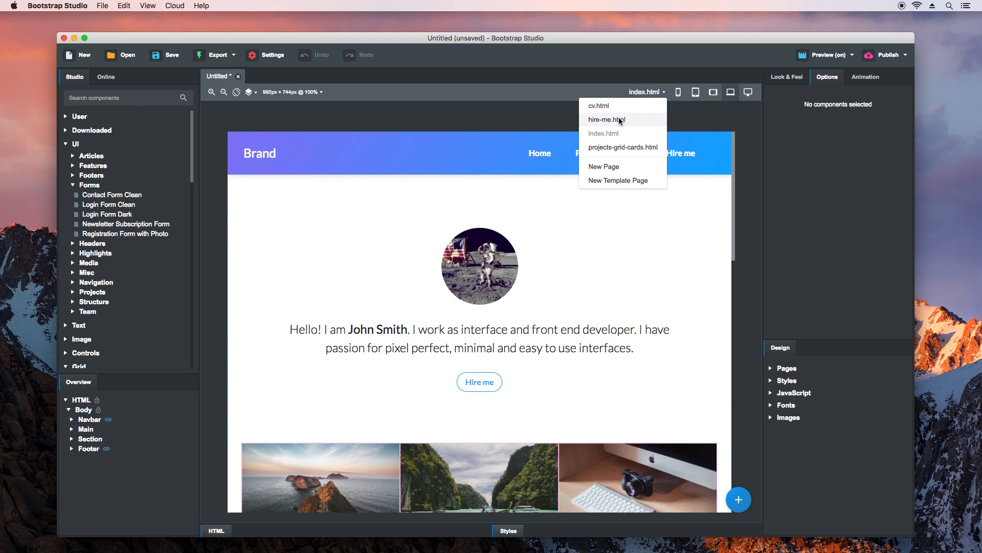
pyautogui.click(606, 120)
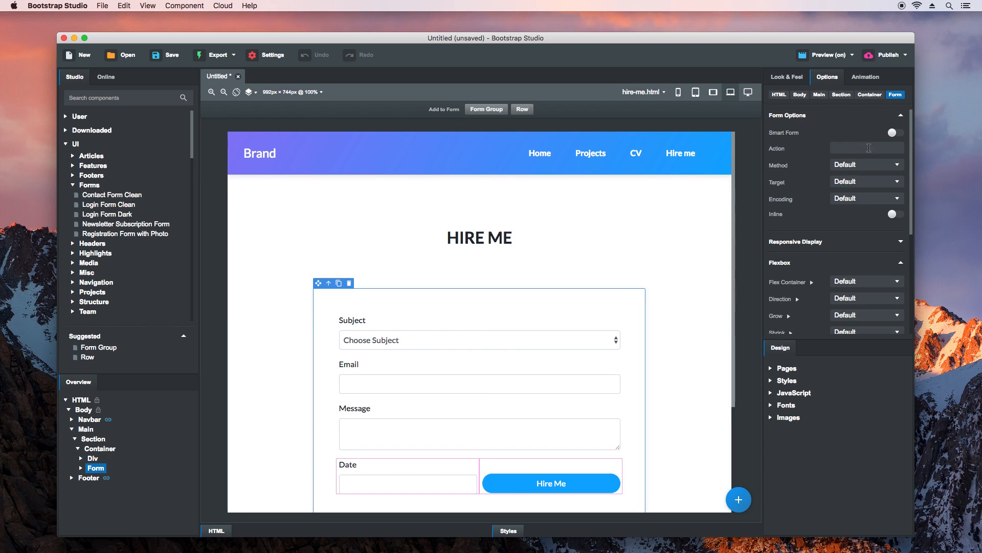
# - Make the Hire Me form a Smart Form with the Gmail address as recipient
pyautogui.click(892, 132)
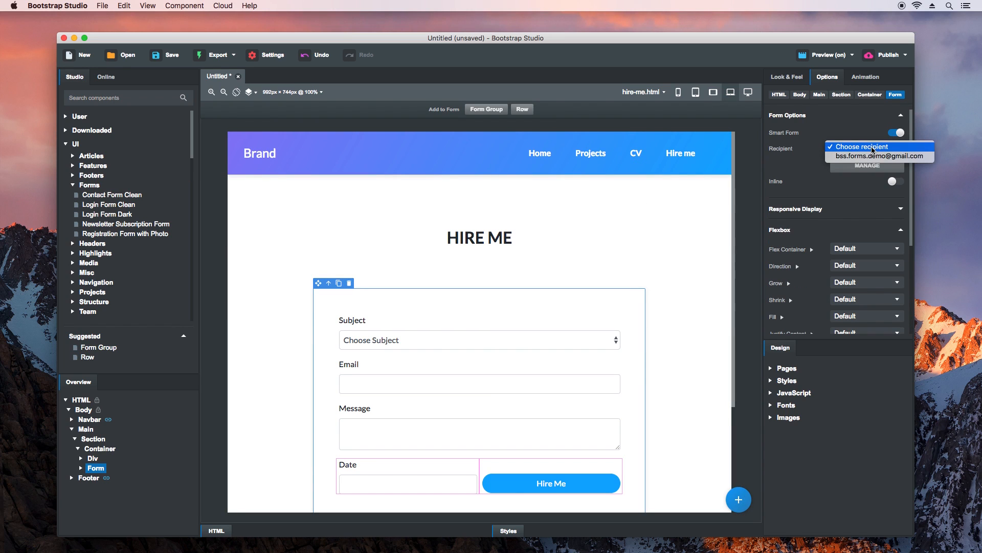
pyautogui.click(859, 146)
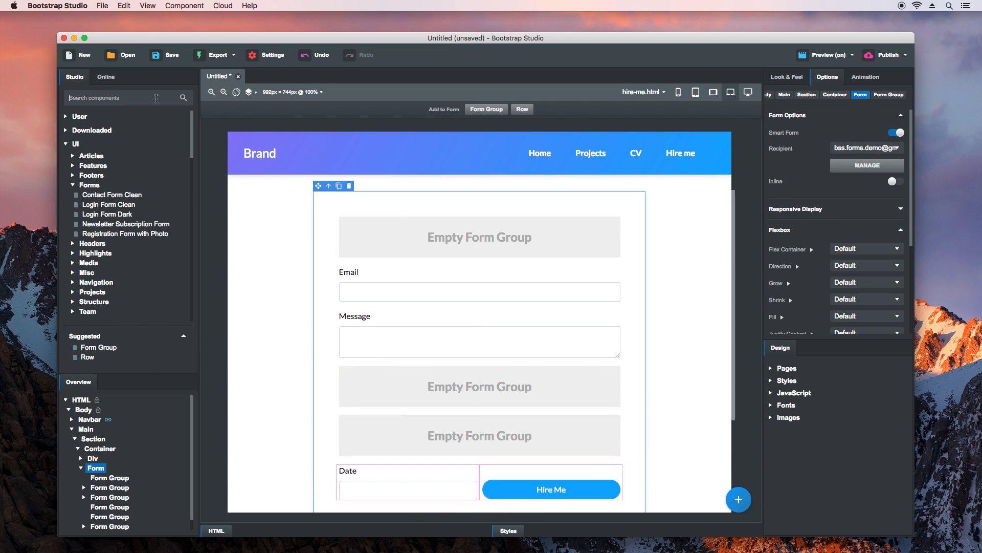
# - Add Field Label, Text Input, File Input and a Div container to the form
pyautogui.write('field')
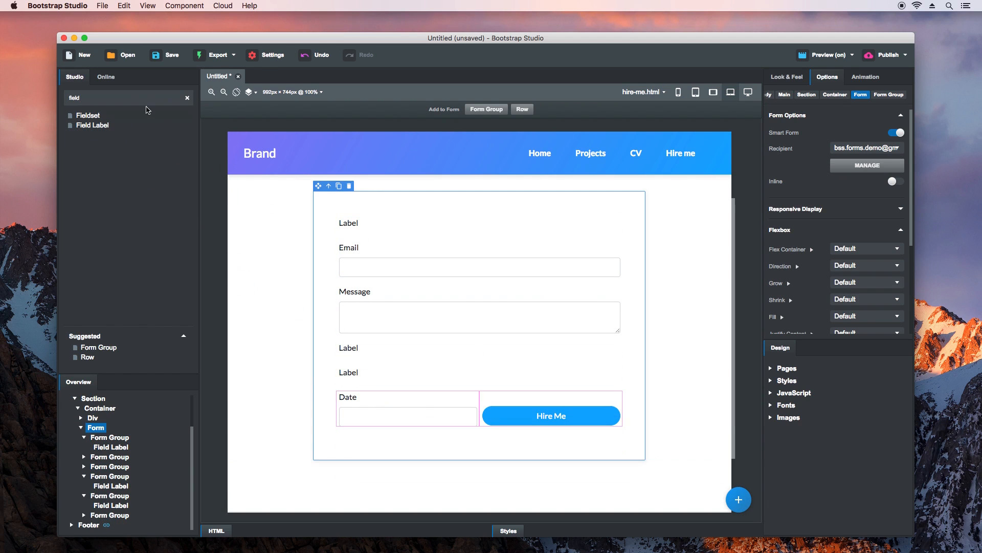
pyautogui.write('text')
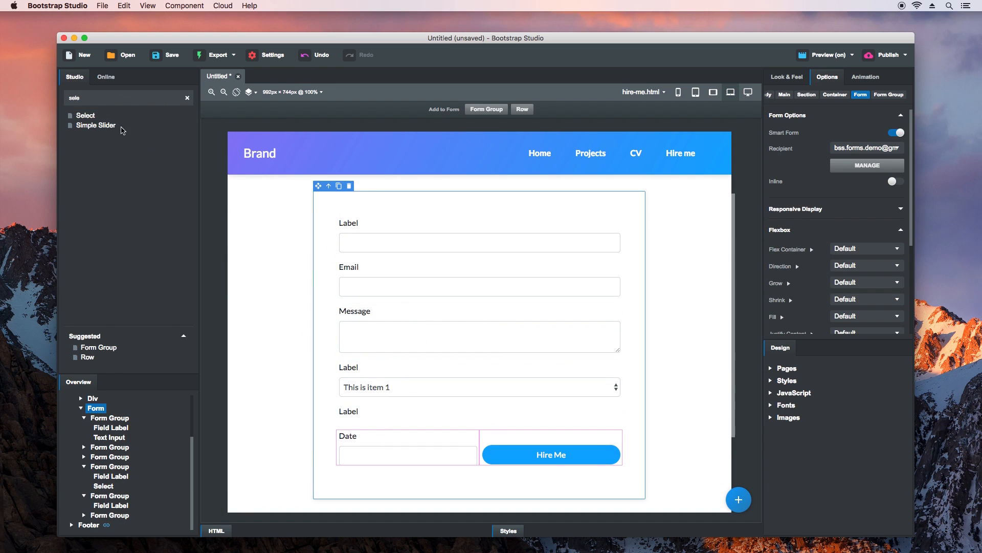
pyautogui.write('file')
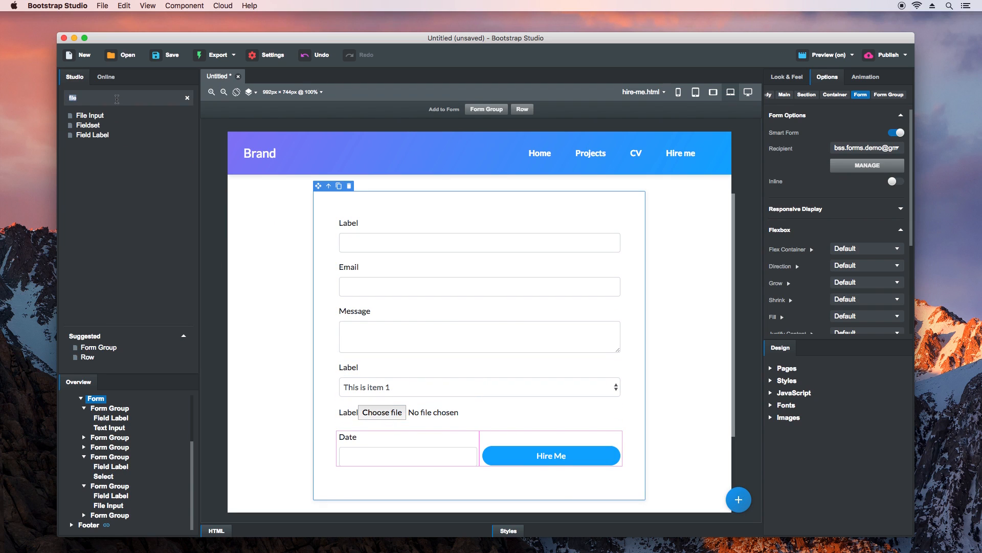
pyautogui.write('div')
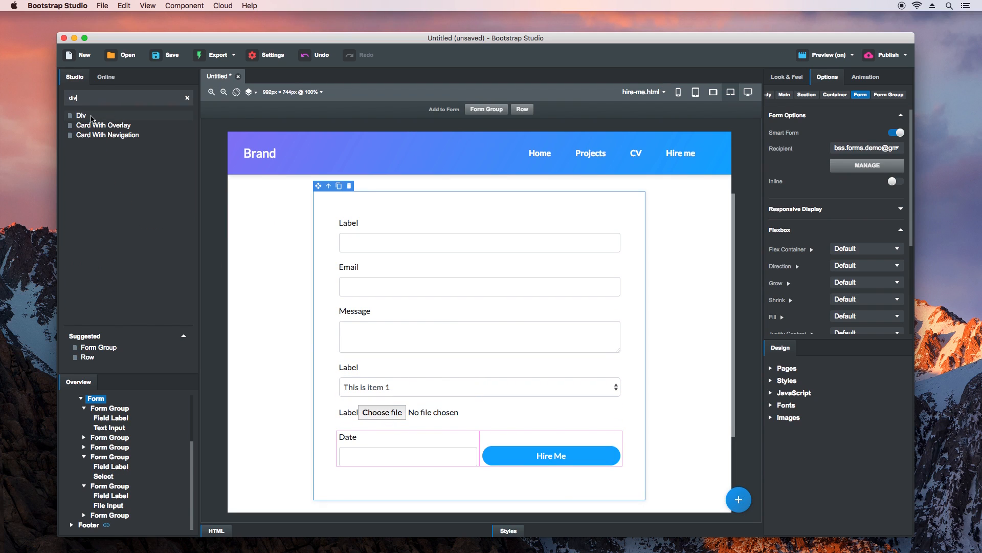
pyautogui.click(432, 413)
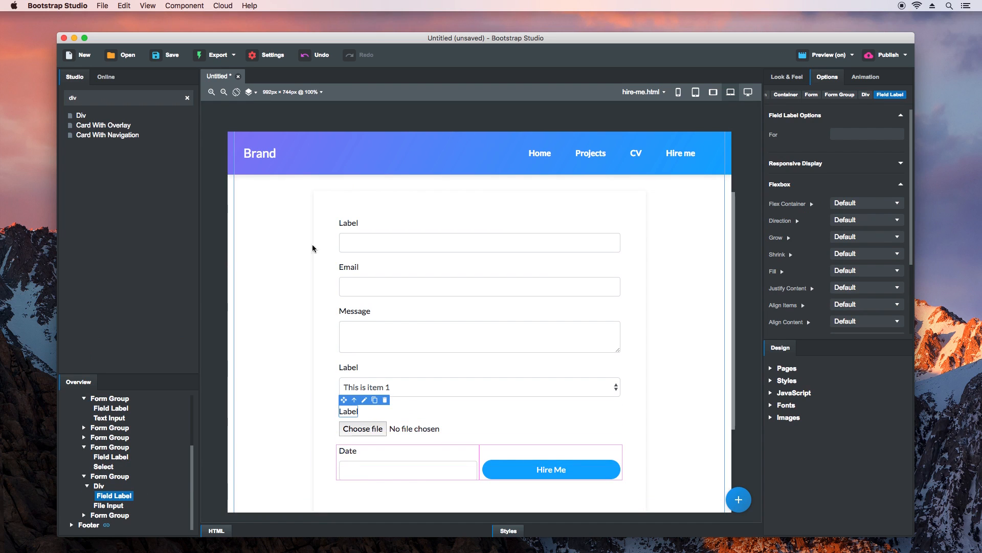
# - Label the dropdown Budget with options < $1000, $1000 - $5000 and default $5000+
pyautogui.doubleClick(347, 223)
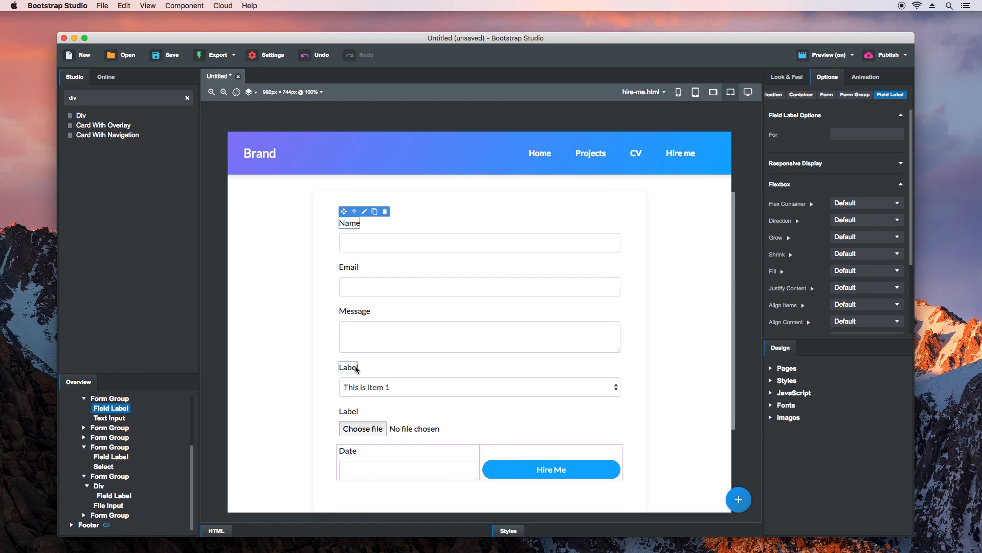
pyautogui.write('Budget')
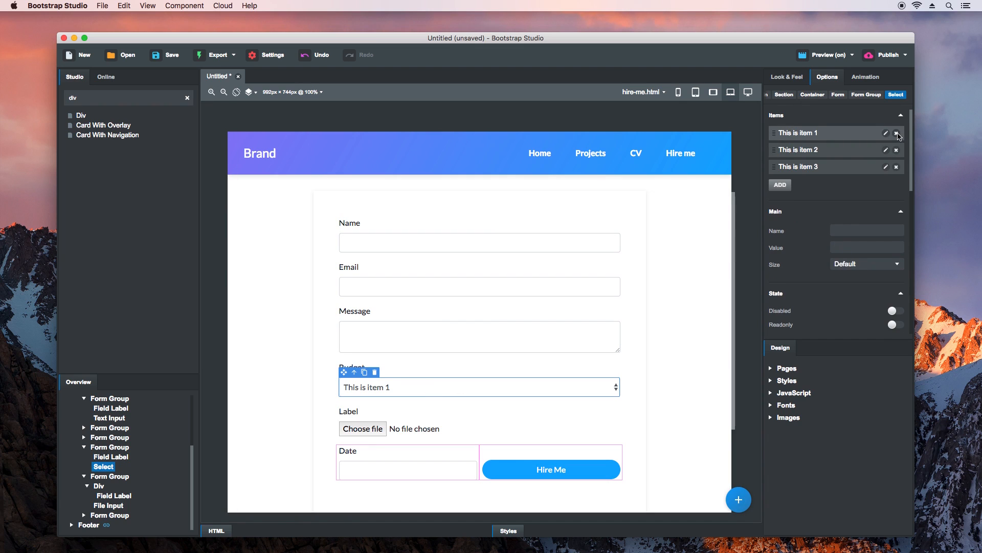
pyautogui.click(885, 133)
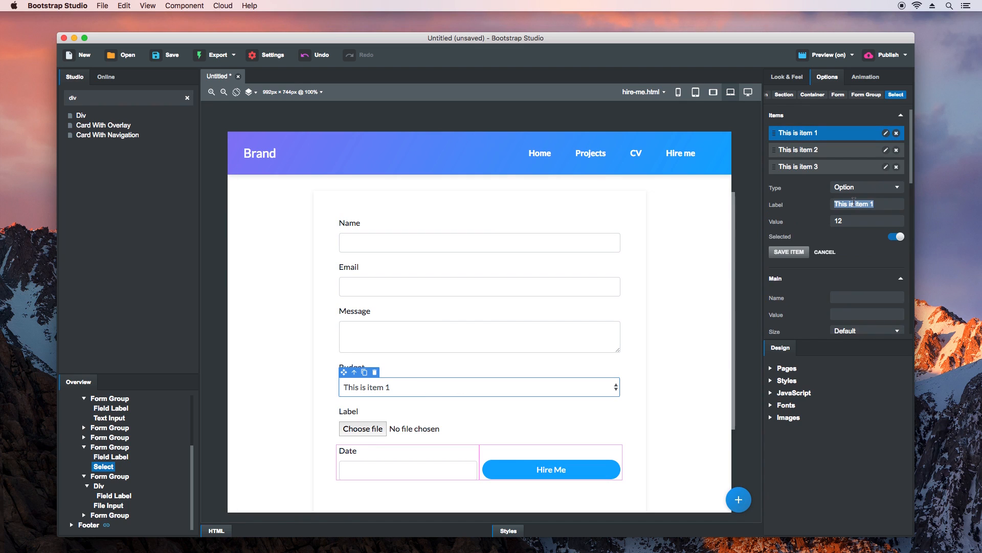
pyautogui.write('< $1000')
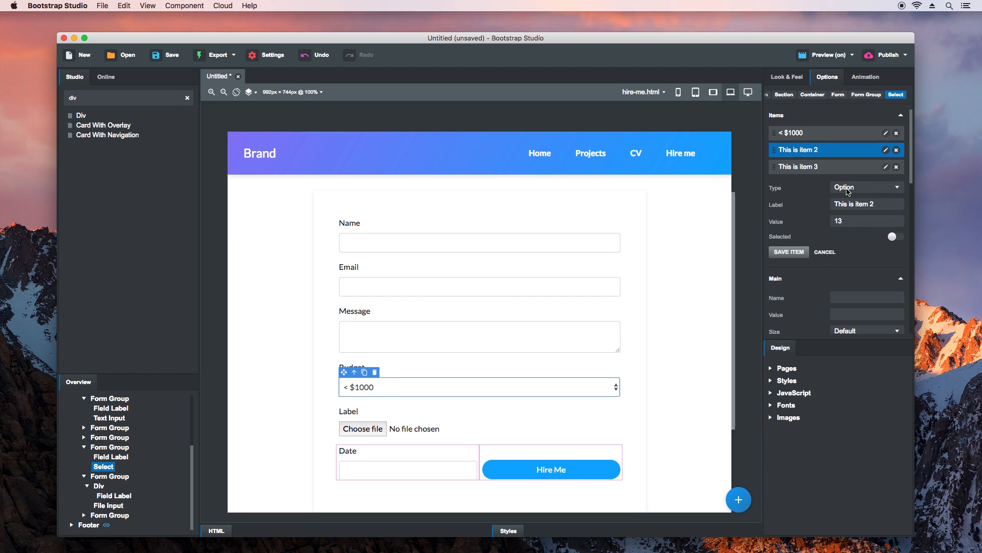
pyautogui.write('$100')
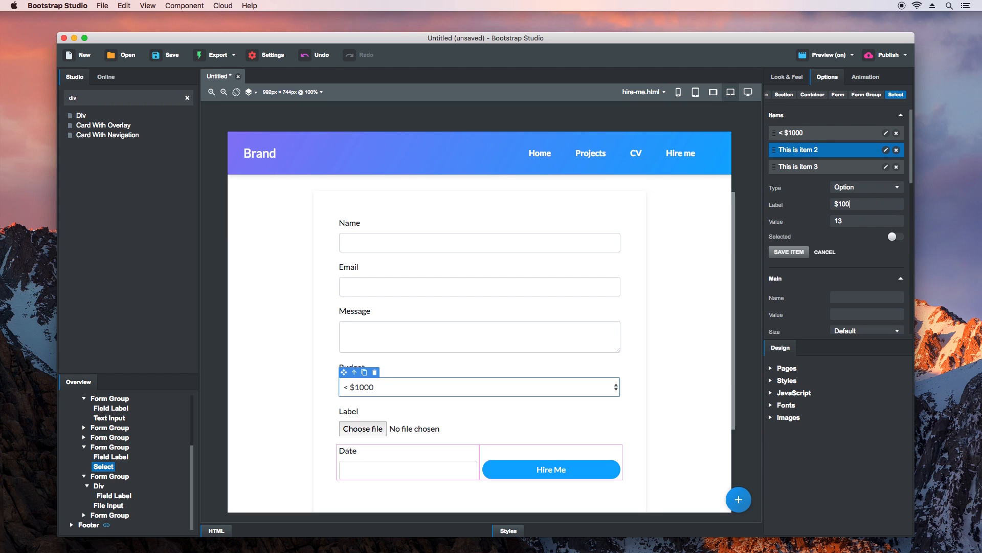
pyautogui.write('1000 - $500')
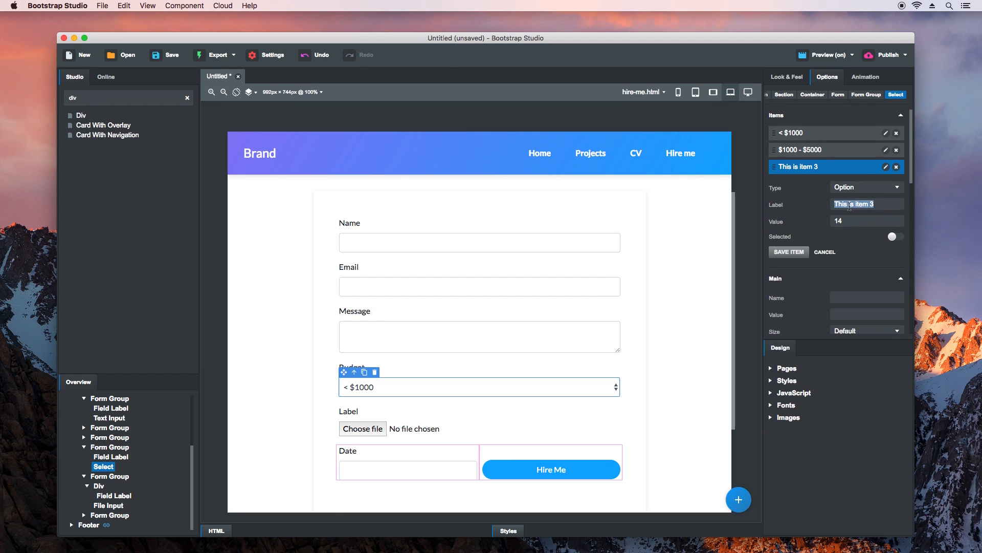
pyautogui.write('$5000+')
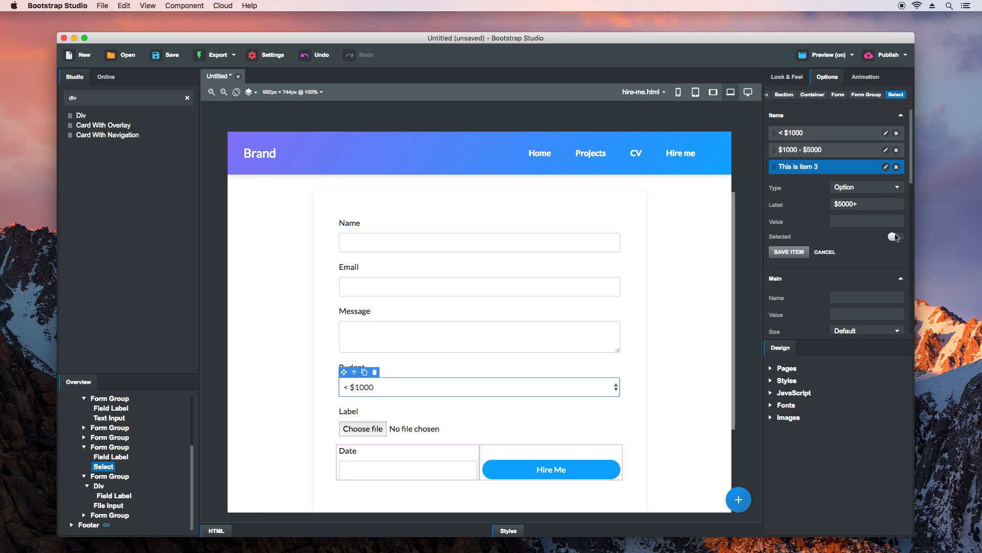
pyautogui.click(788, 252)
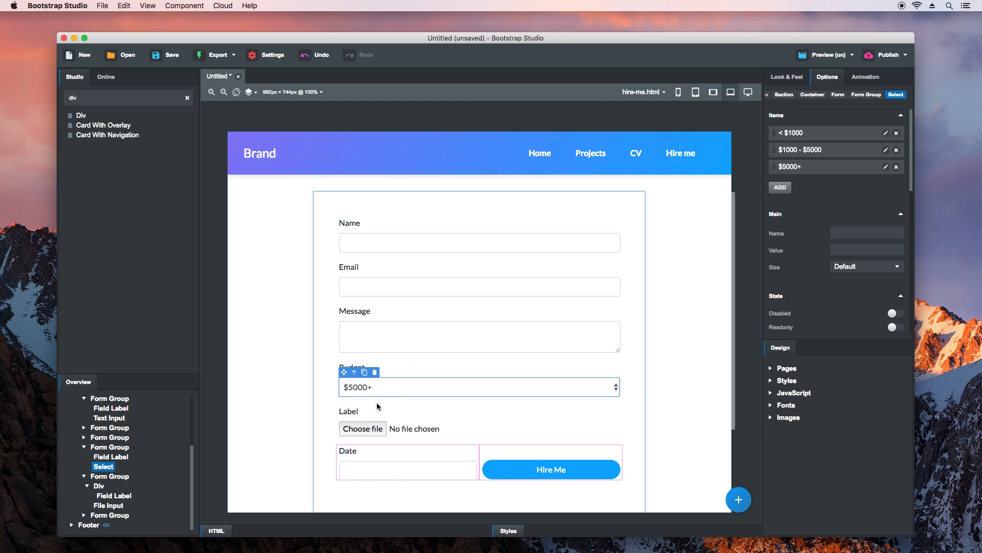
# - Select the file field's label so it can be renamed Requirements
pyautogui.click(348, 410)
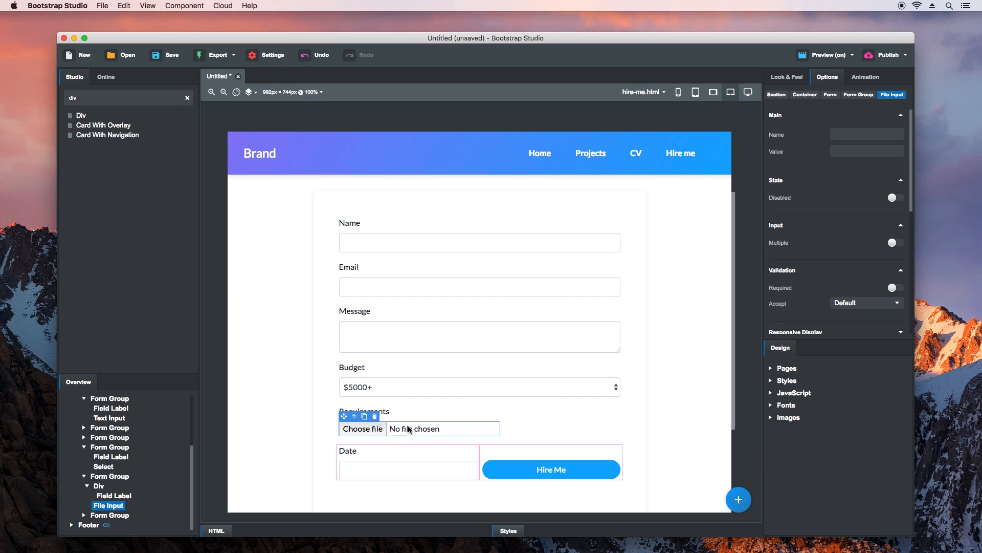
# - Name the file input requirements and make the Hire Me button a Submit button
pyautogui.write('requirements')
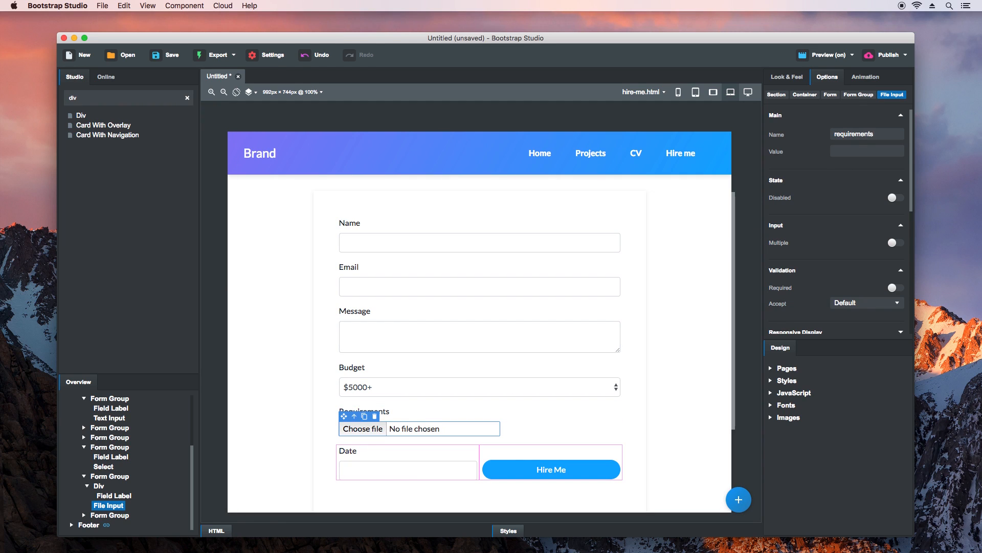
pyautogui.click(550, 470)
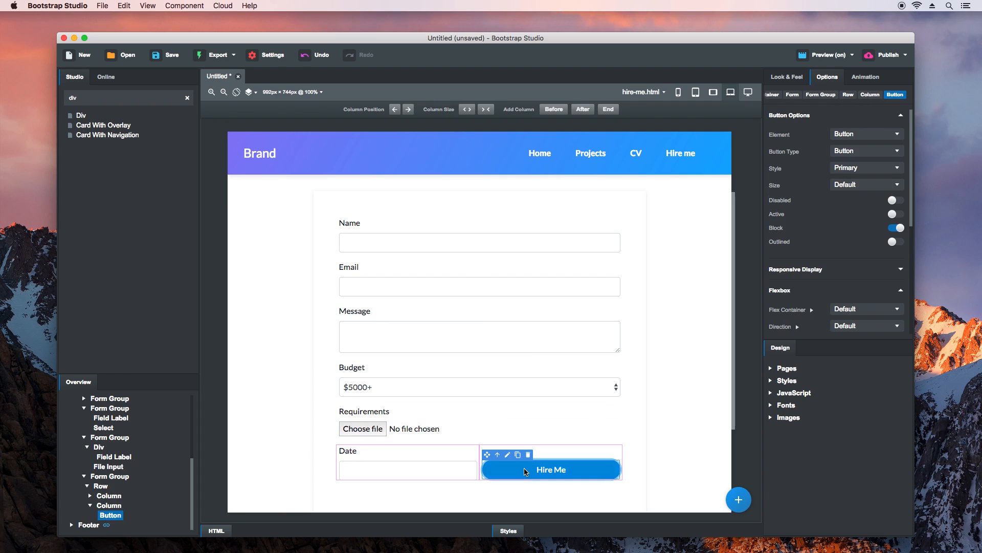
pyautogui.click(866, 152)
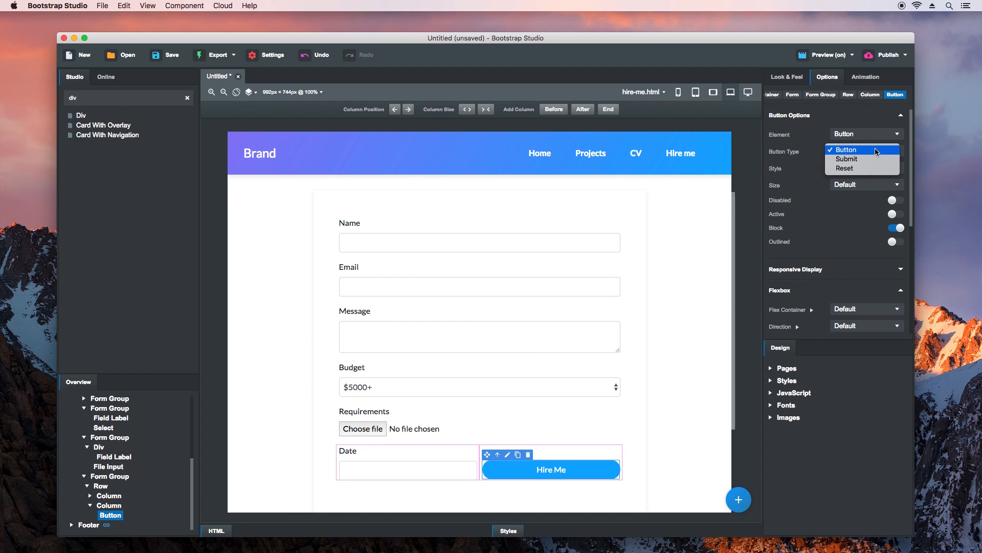
pyautogui.click(846, 158)
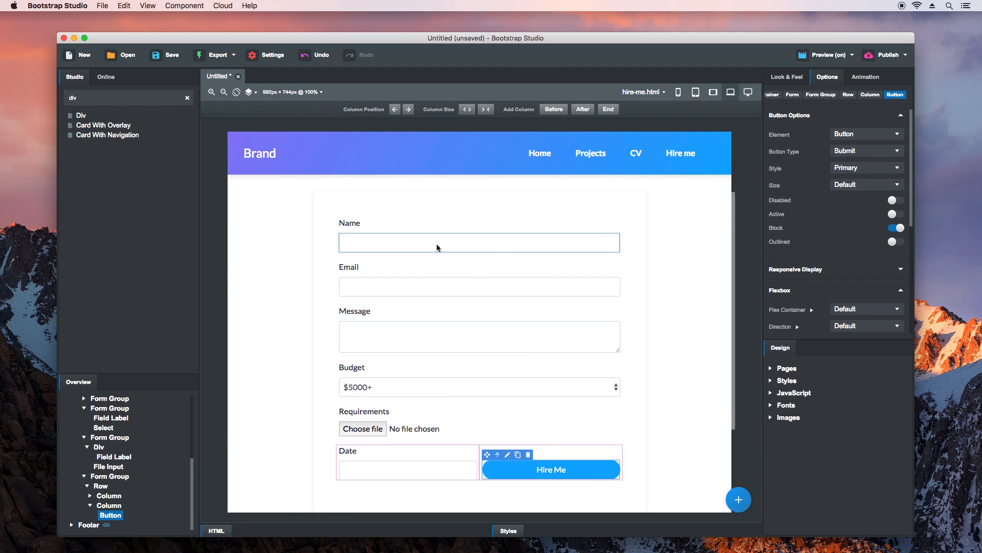
# - Check the Name and Email fields and mark the Date field as required
pyautogui.click(479, 242)
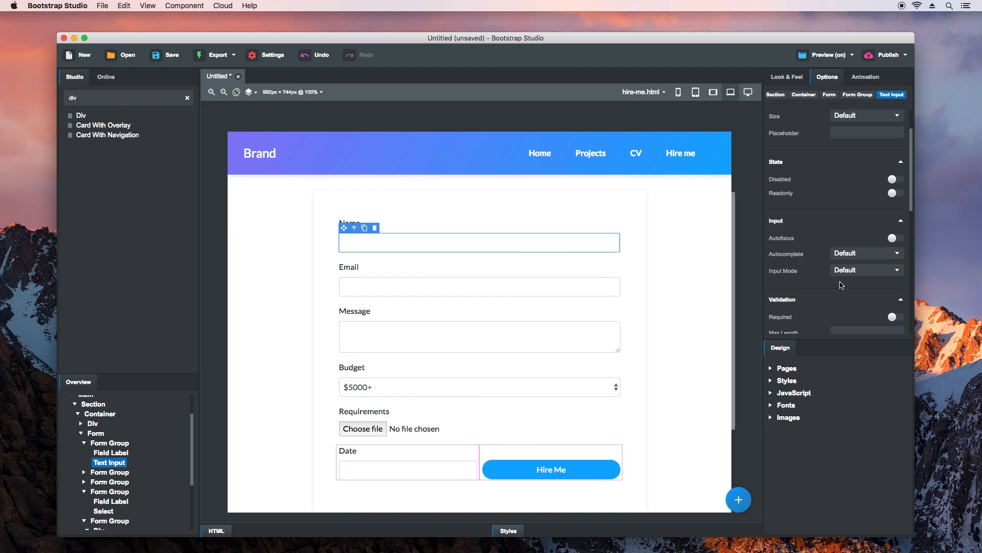
pyautogui.click(479, 286)
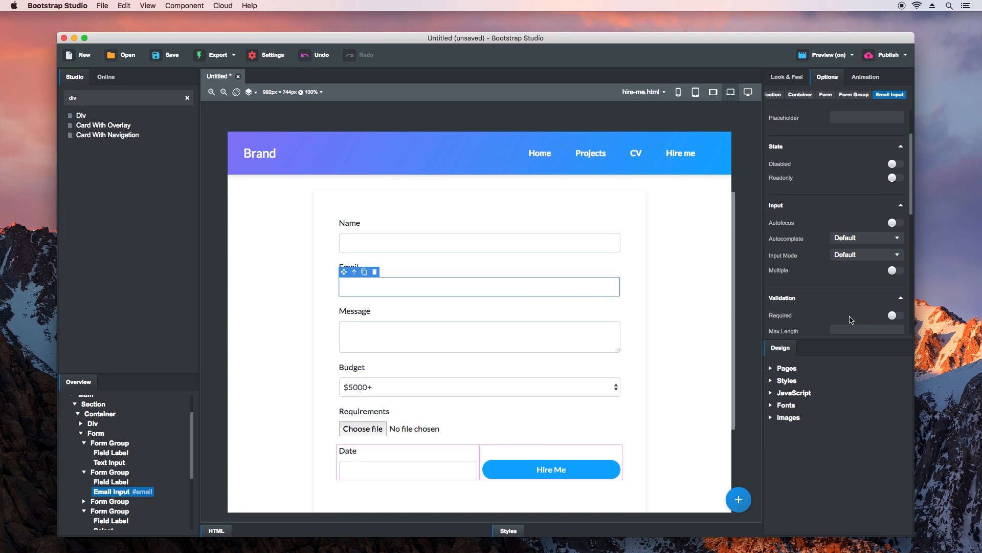
pyautogui.click(479, 336)
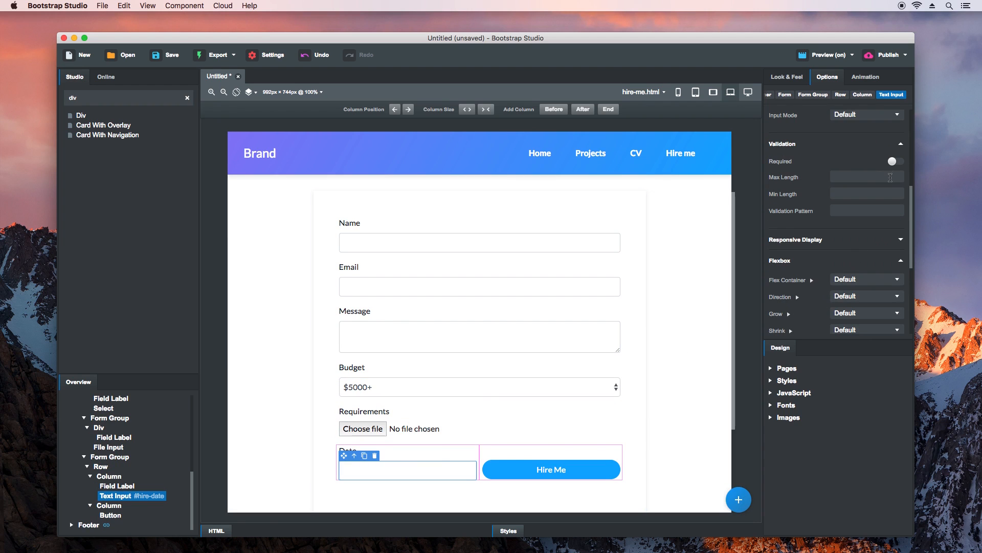
pyautogui.click(894, 161)
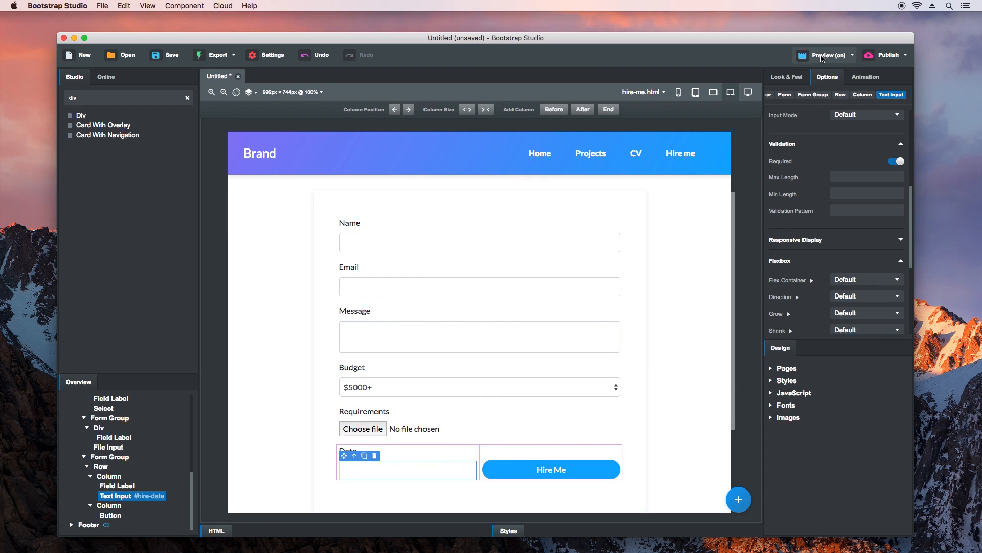
# - Preview the form in the browser and try submitting it empty to test validation
pyautogui.click(828, 56)
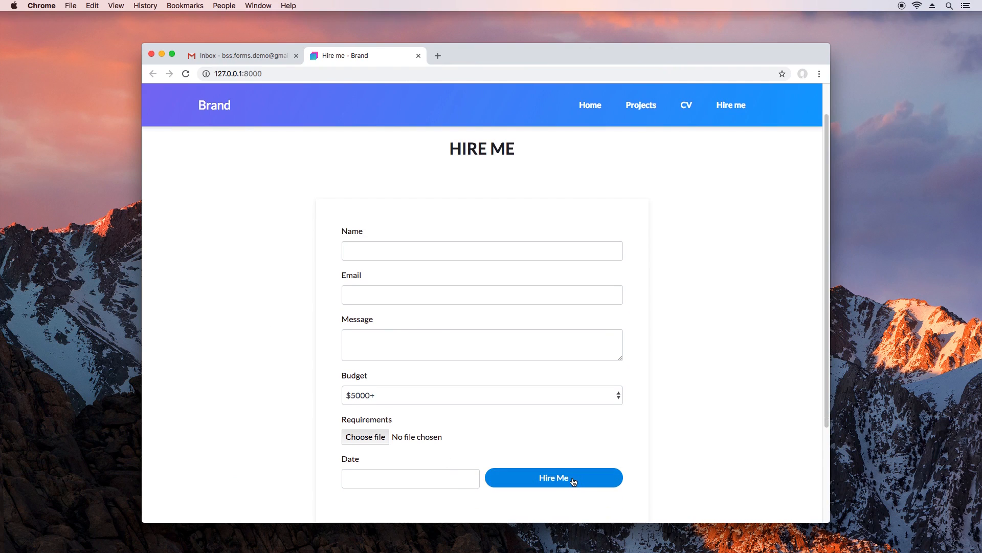
pyautogui.click(554, 477)
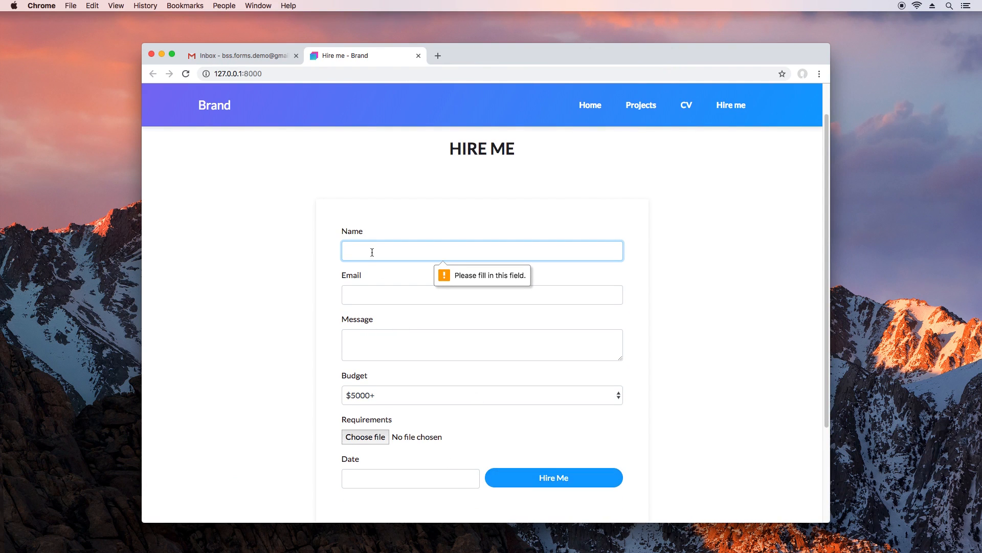
# - Fill Test Name, email, 'This is a message.', attach a PDF, pick a date and submit successfully
pyautogui.write('Test N')
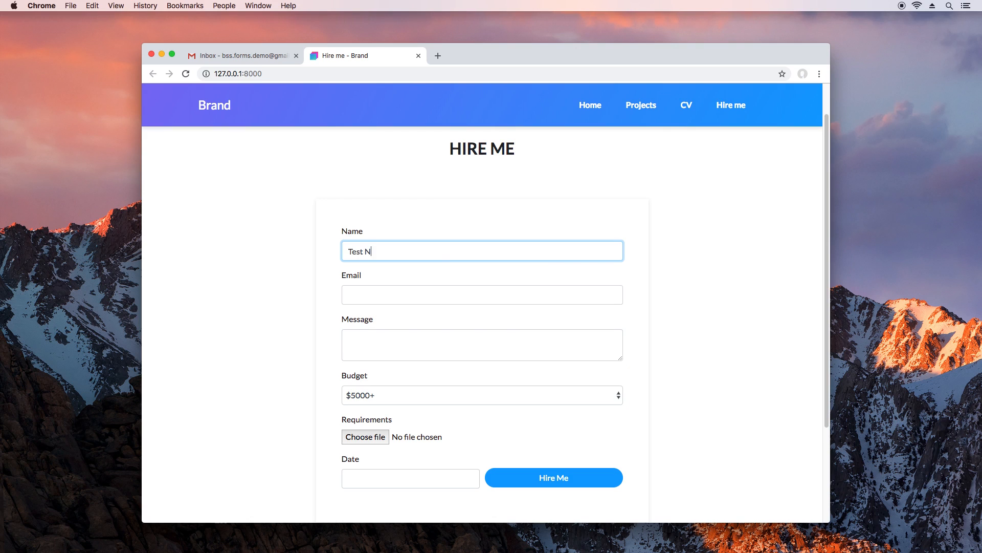
pyautogui.write('email')
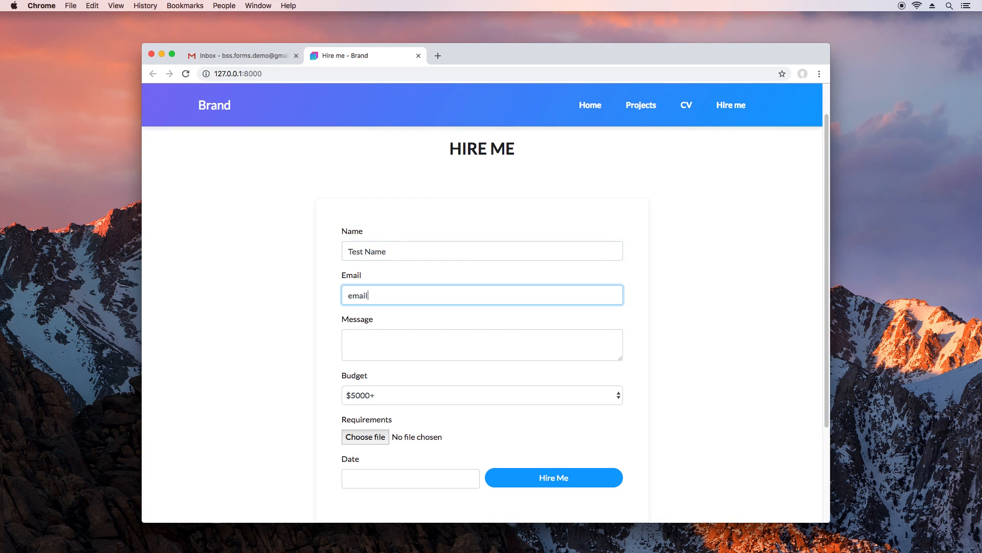
pyautogui.write('This')
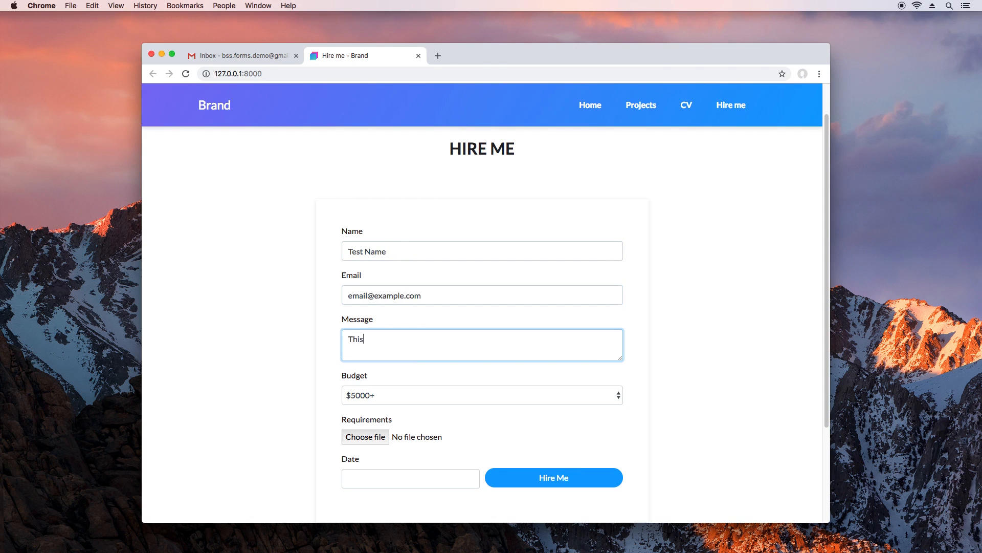
pyautogui.write('is a message.')
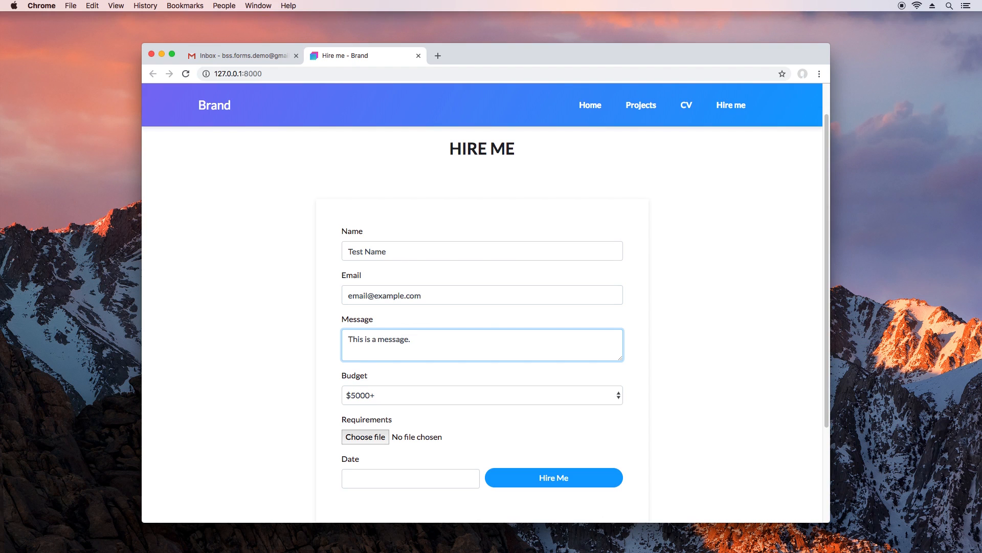
pyautogui.click(365, 437)
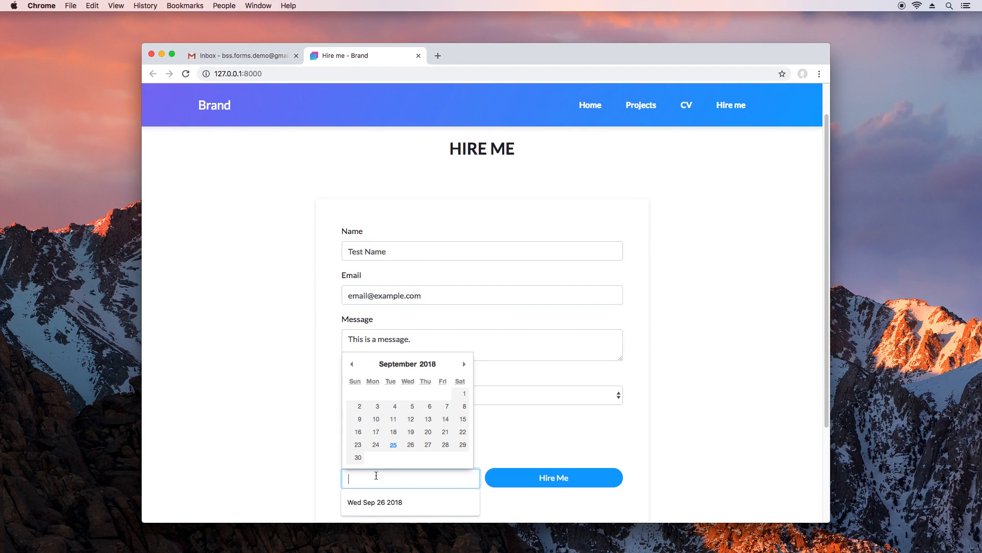
pyautogui.click(553, 477)
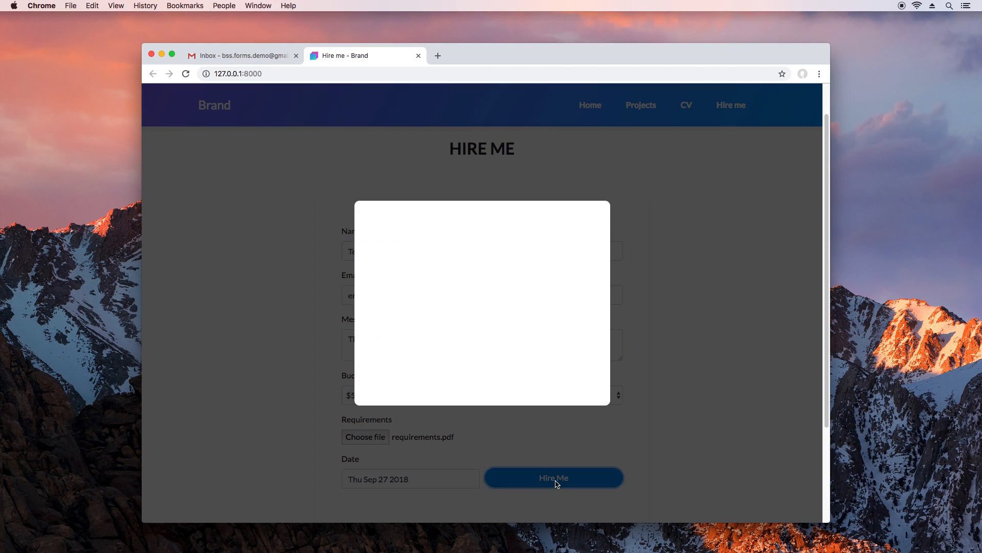
pyautogui.click(552, 478)
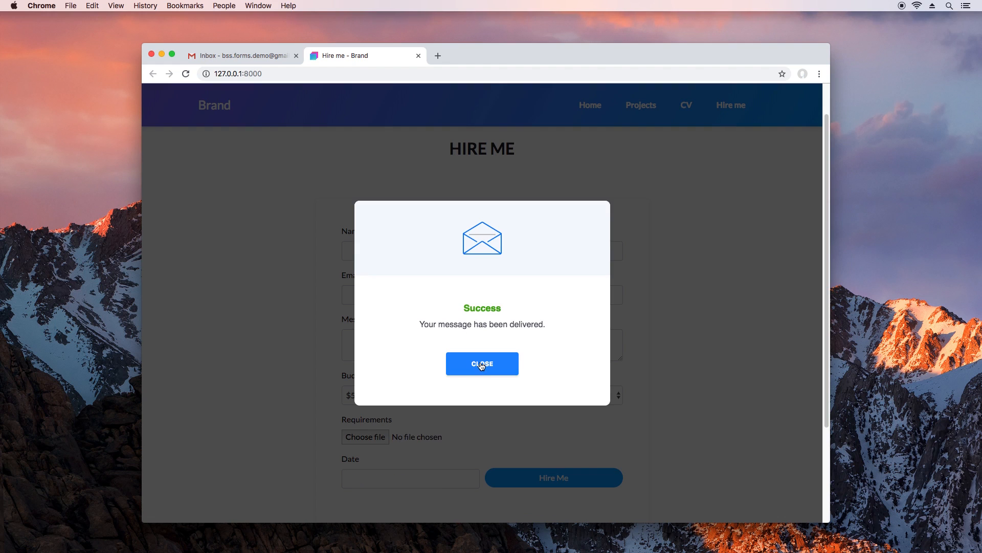
pyautogui.click(481, 363)
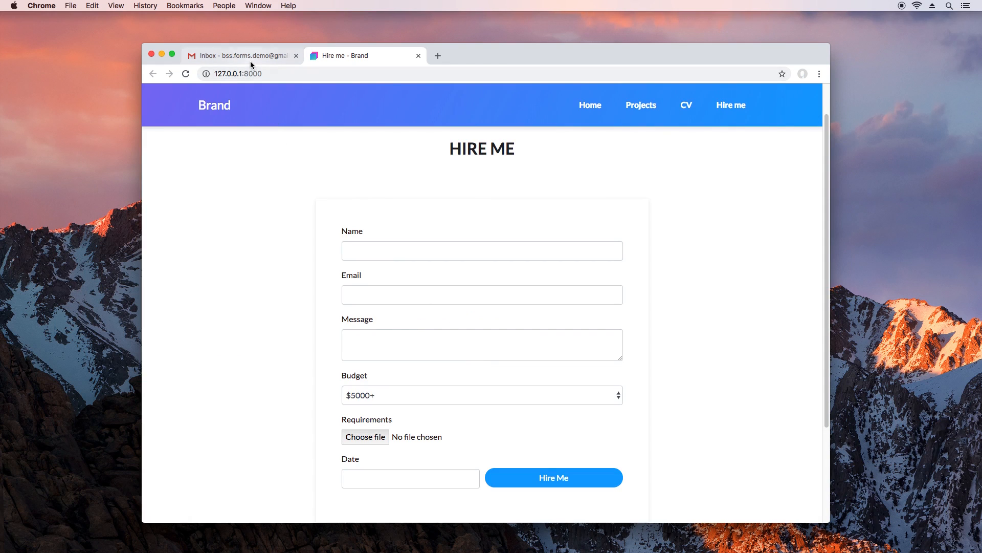
# - View the Form Submission email in Gmail down to the requirements.pdf attachment
pyautogui.click(244, 55)
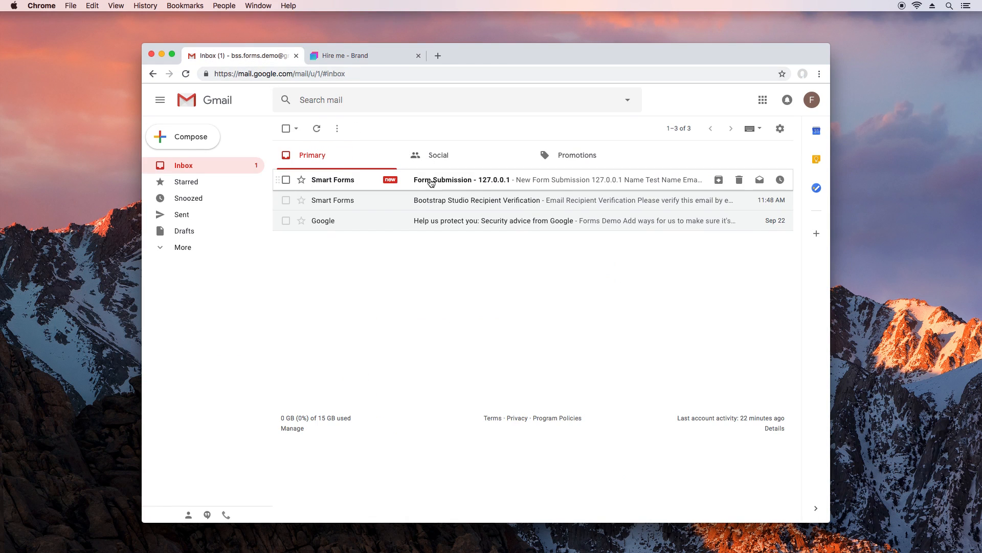
pyautogui.click(461, 180)
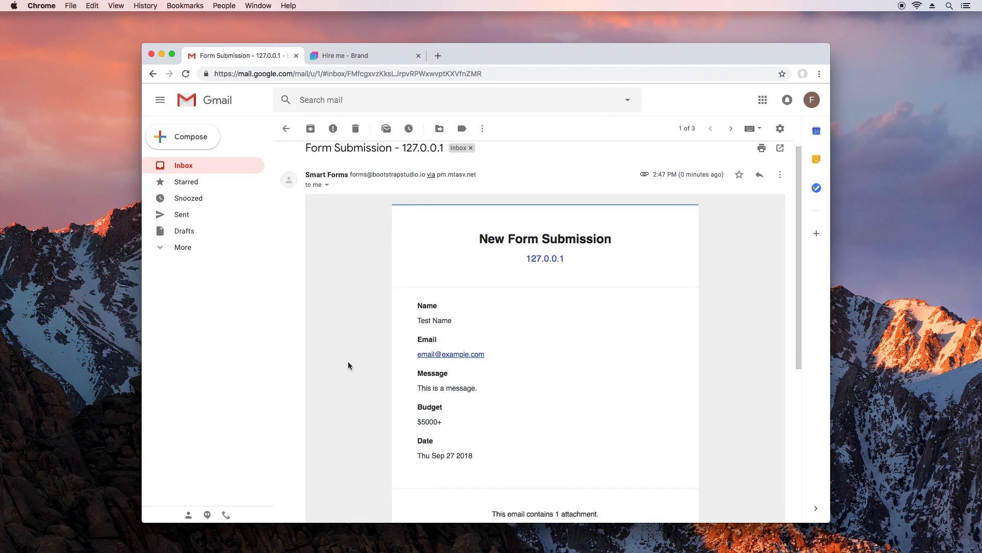
pyautogui.scroll(-3)
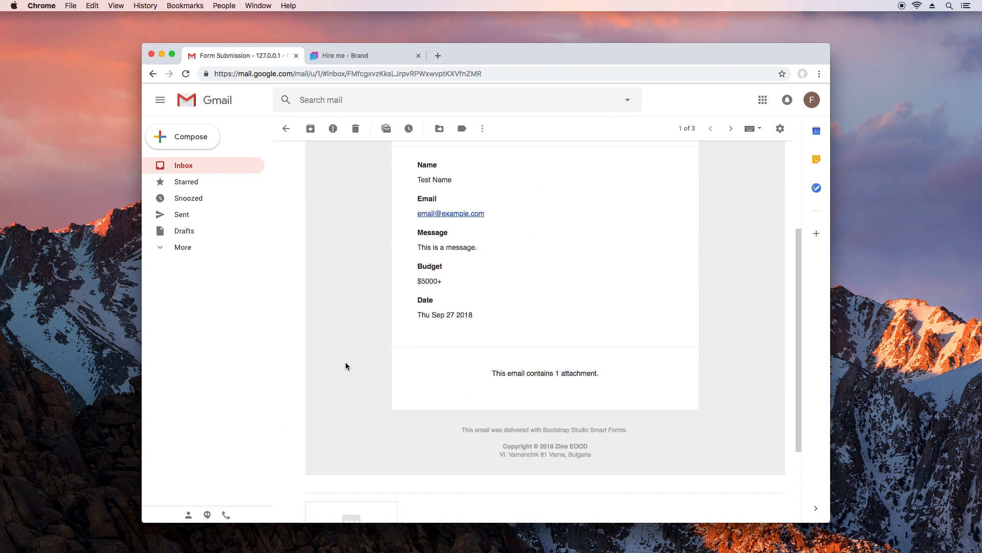
pyautogui.scroll(-3)
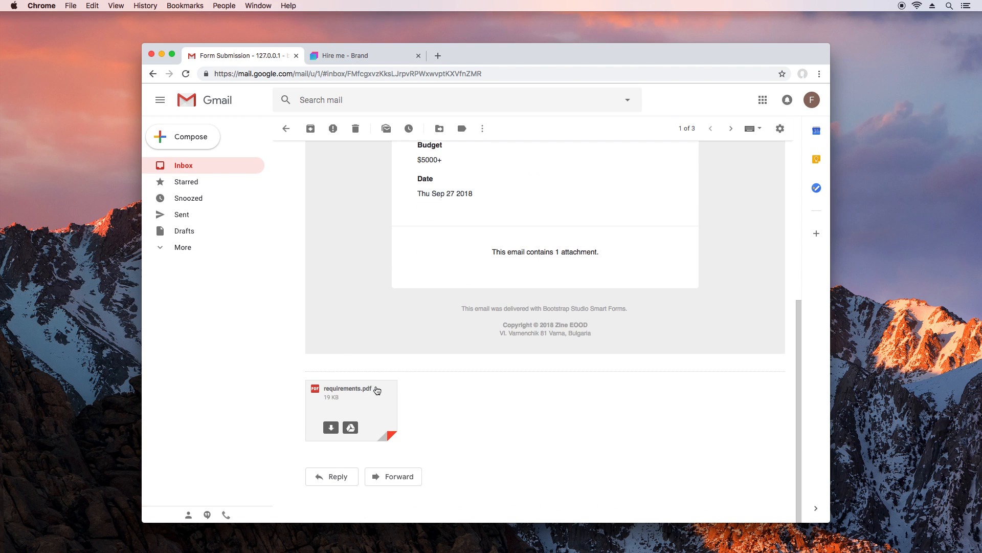
pyautogui.moveTo(470, 397)
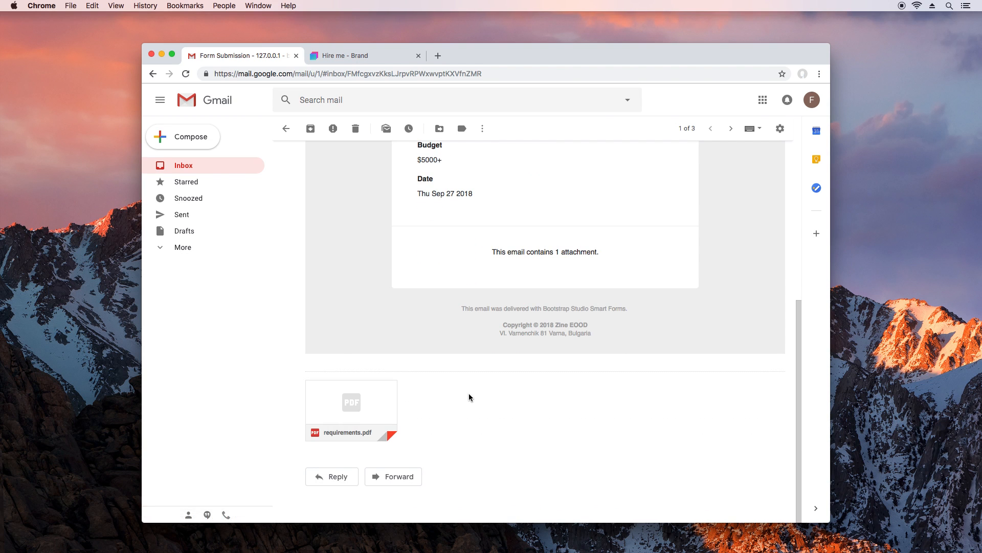